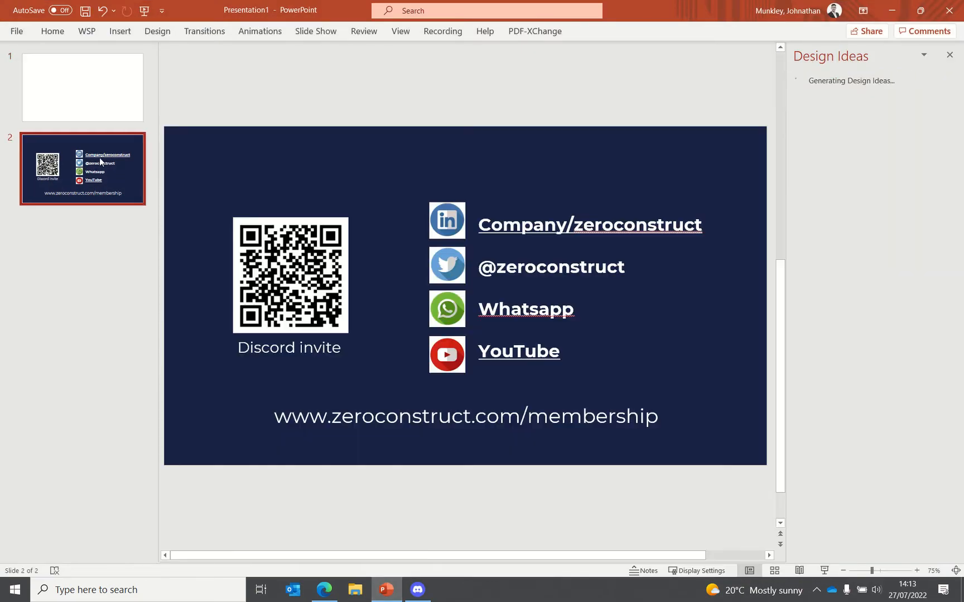
Close the Design Ideas pane so slide 2 with the Discord QR code fills the view.
click(950, 56)
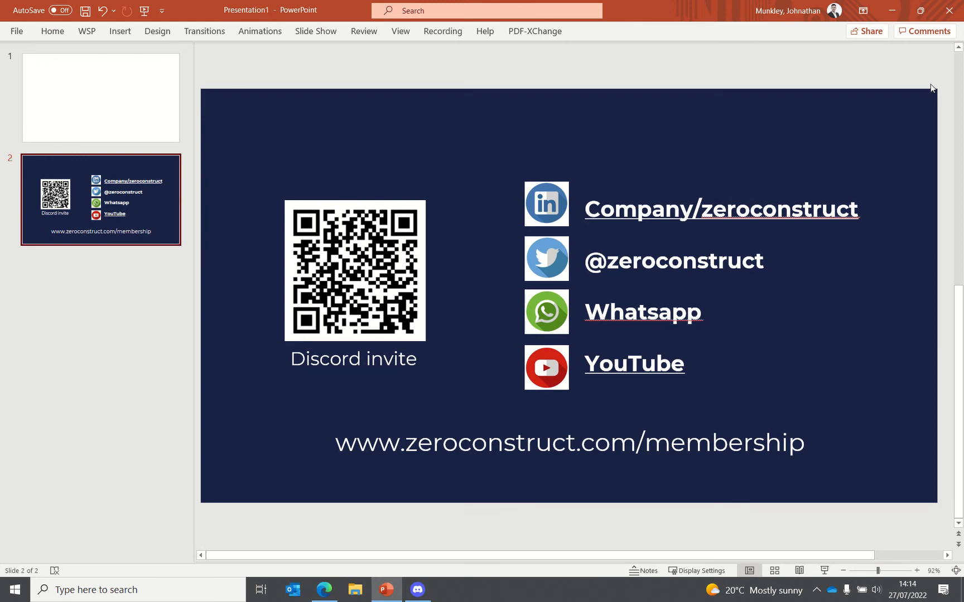
mouse_move(932, 57)
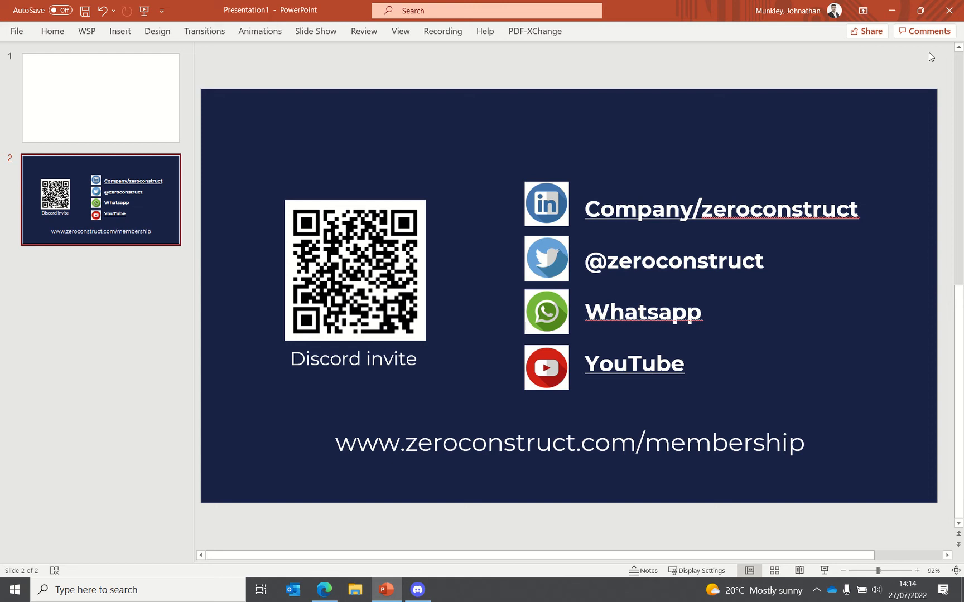
mouse_move(835, 141)
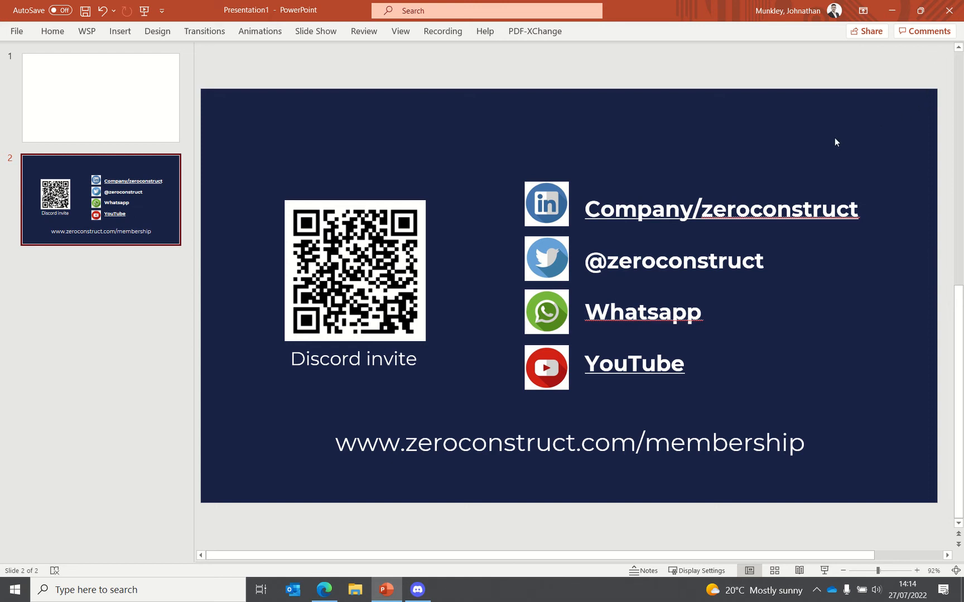
mouse_move(493, 428)
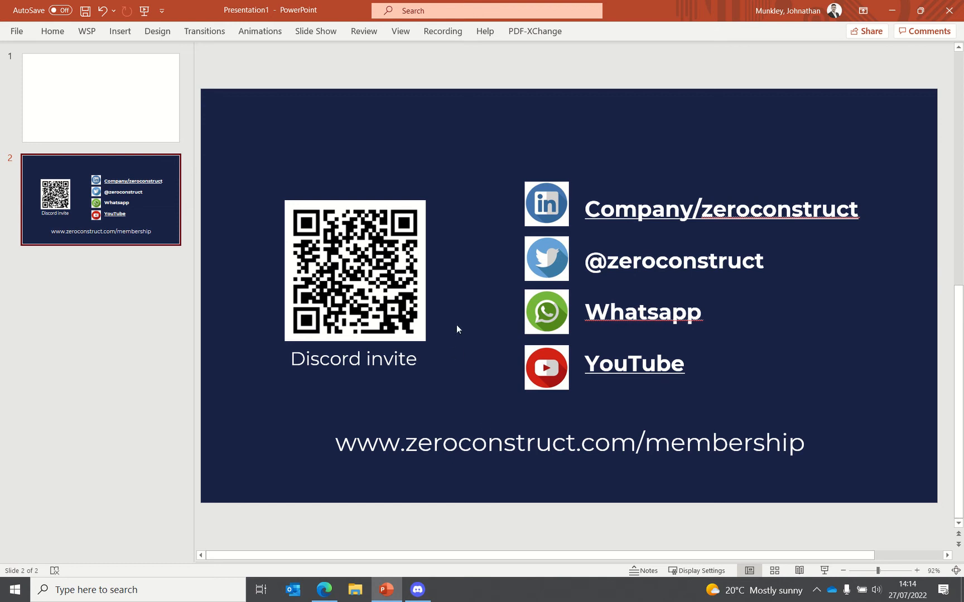
mouse_move(463, 320)
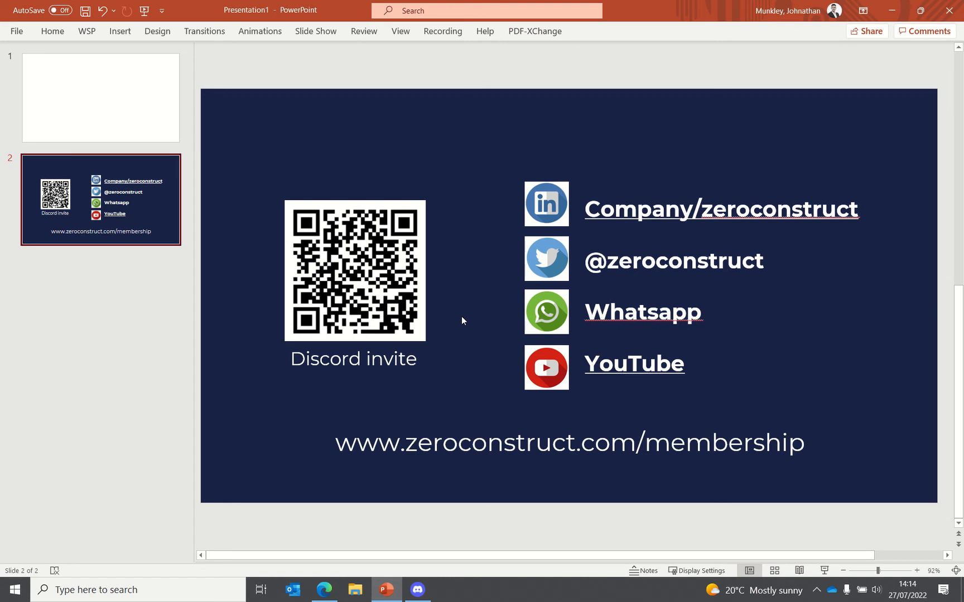
mouse_move(417, 590)
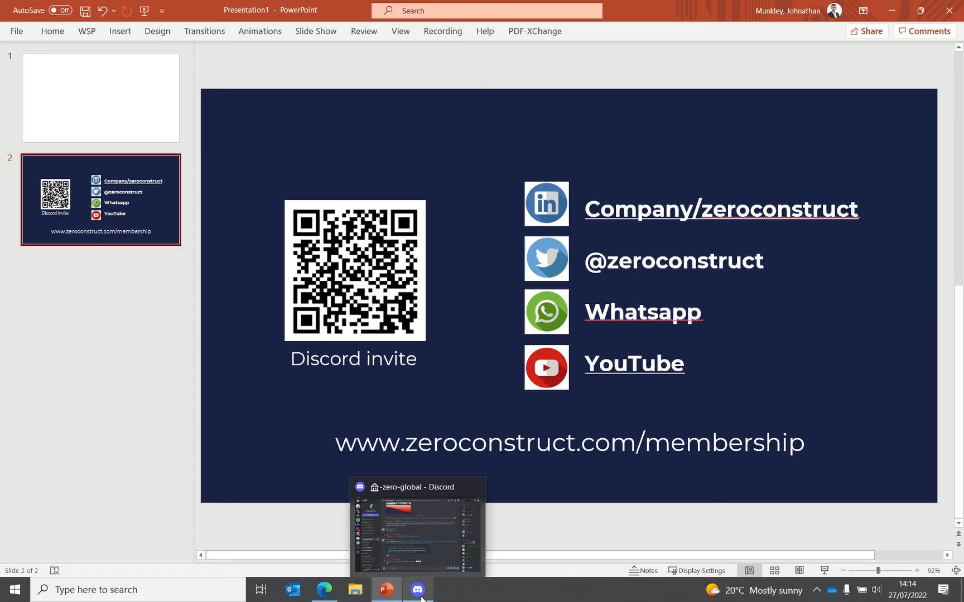
Switch from PowerPoint to Discord's ZERO server and show the #-welcome channel greetings.
click(417, 589)
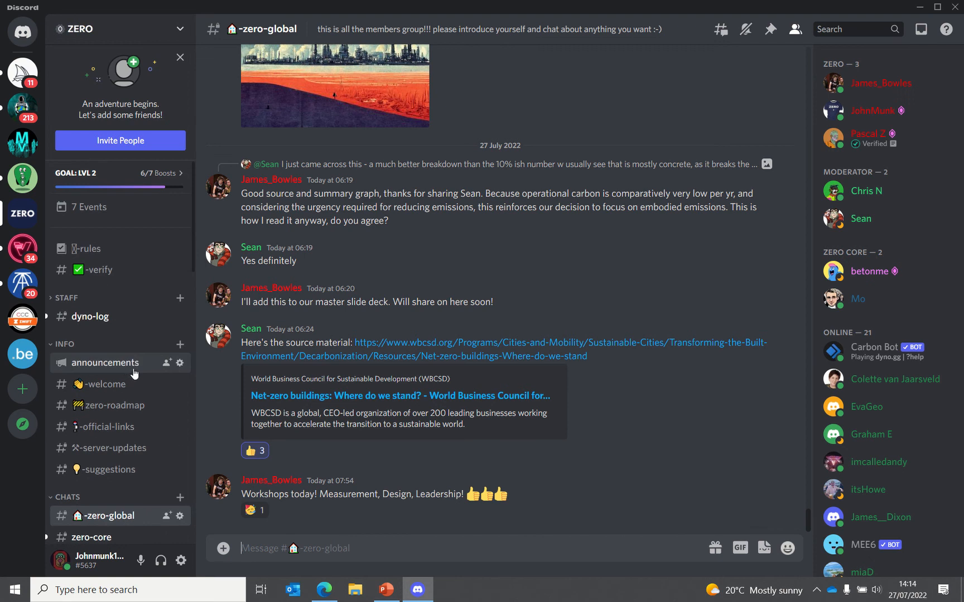
scroll(down, 3)
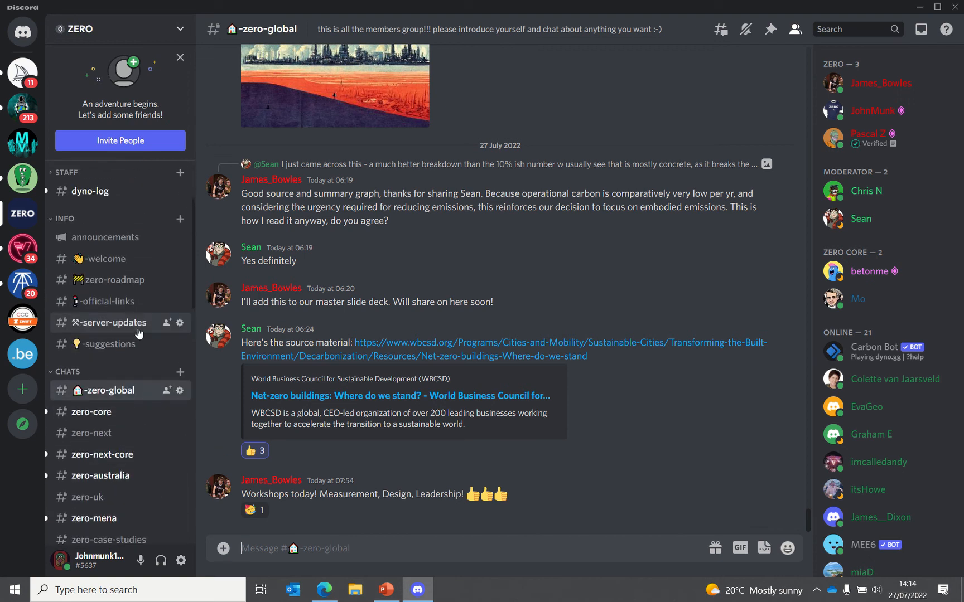
click(101, 258)
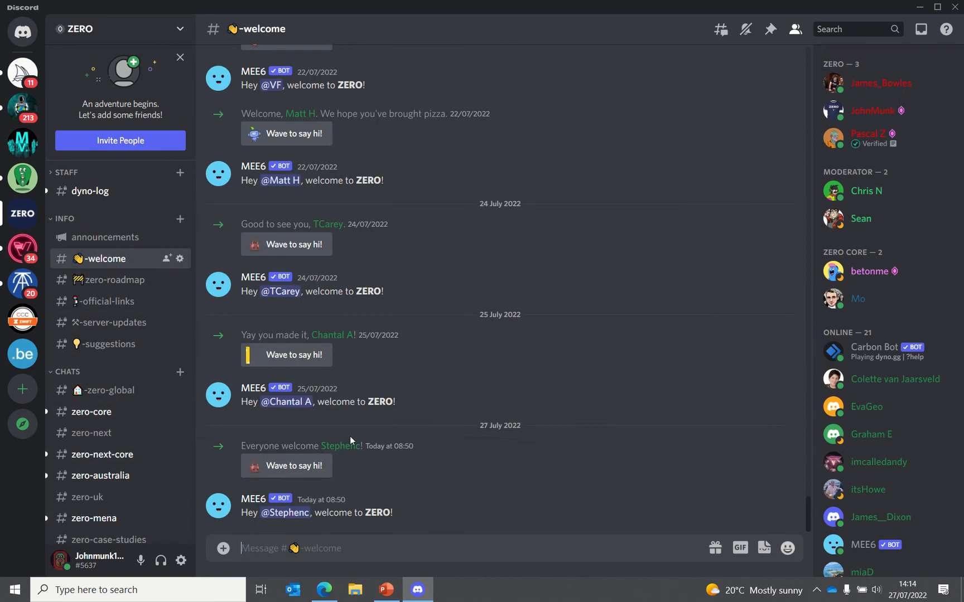
mouse_move(440, 332)
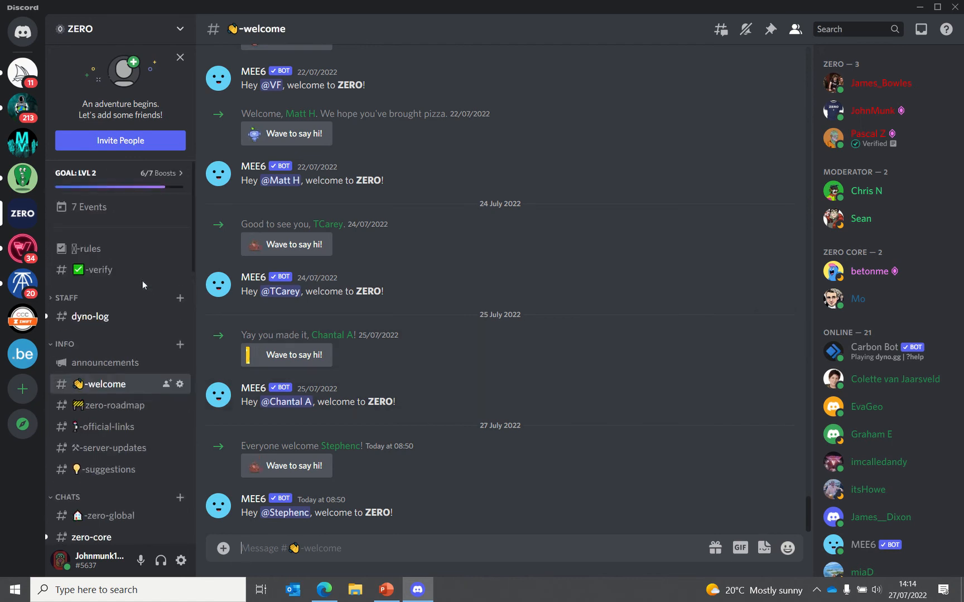
Show the #-verify channel with its pinned verification message and checkmark reactions.
click(95, 268)
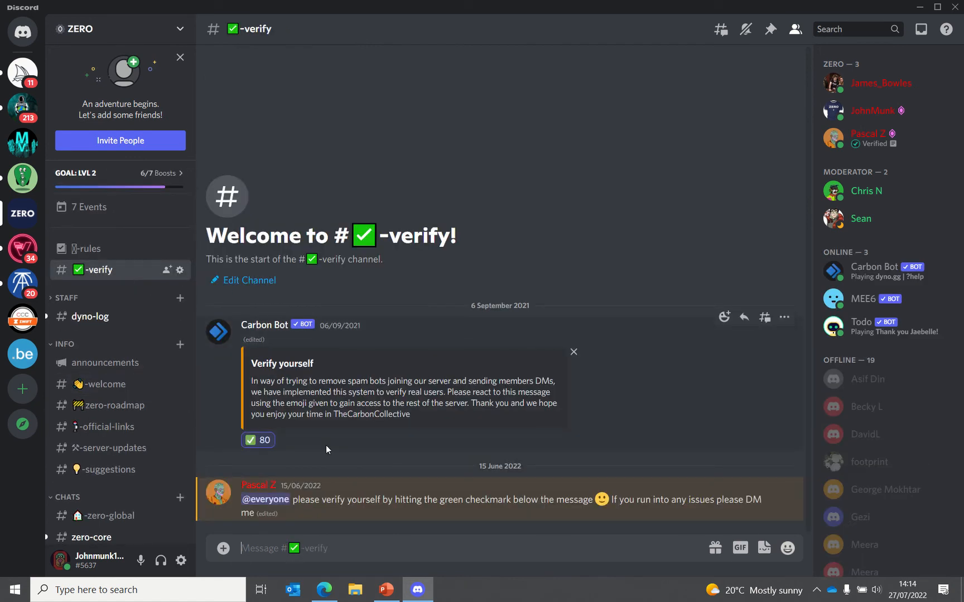
mouse_move(253, 441)
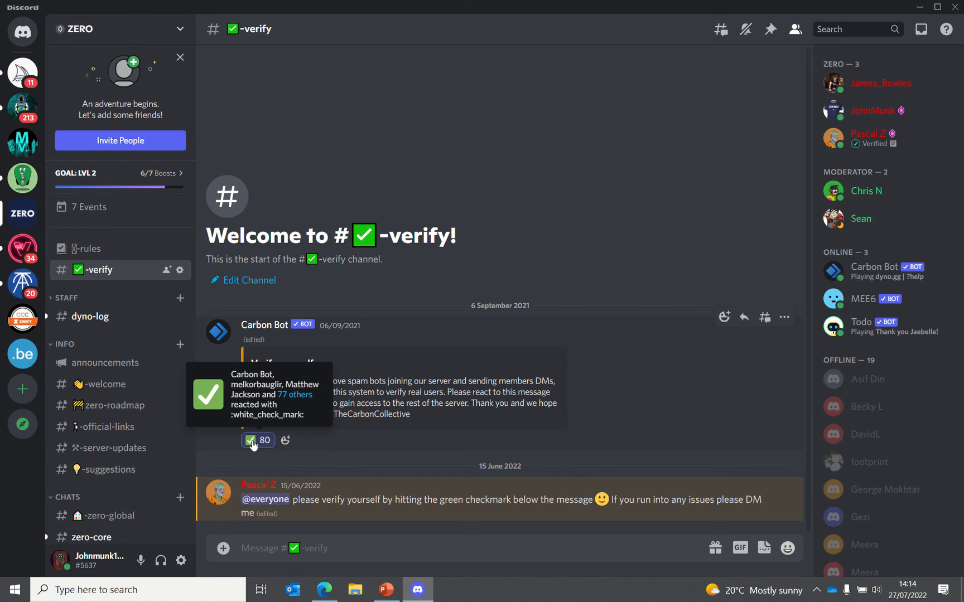
mouse_move(594, 396)
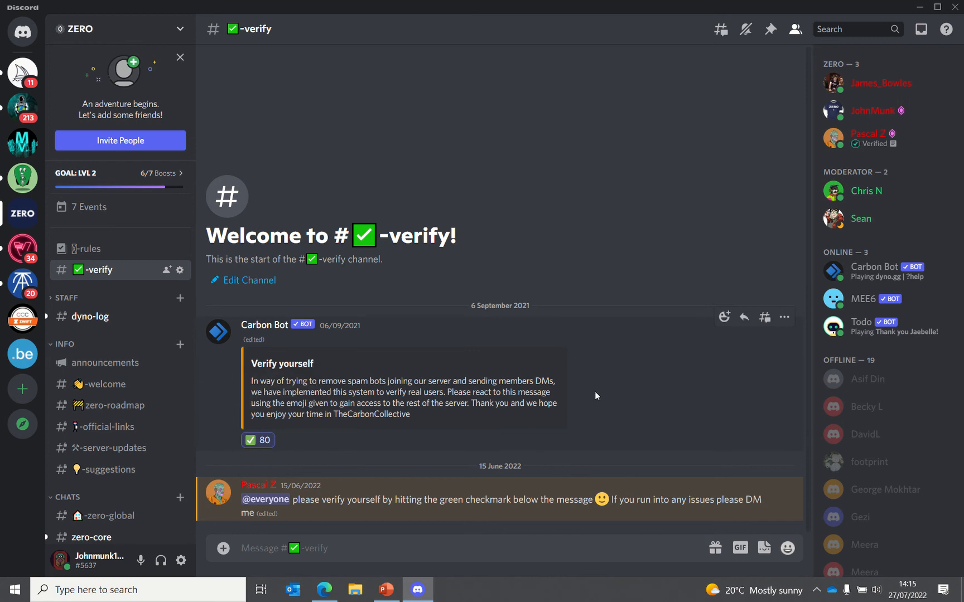
mouse_move(231, 318)
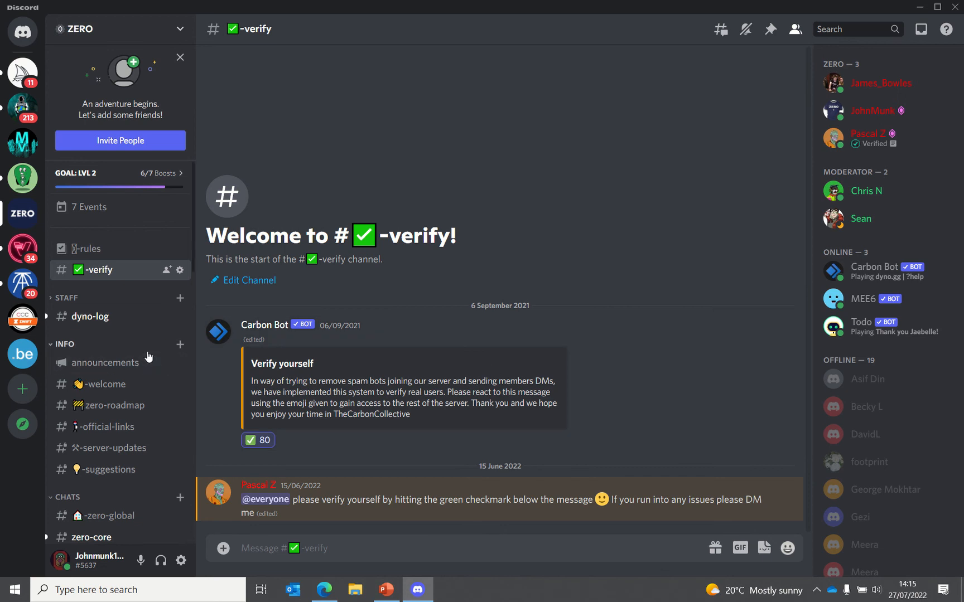
Collapse the INFO channel group and browse up and down the ZERO channel list.
click(63, 344)
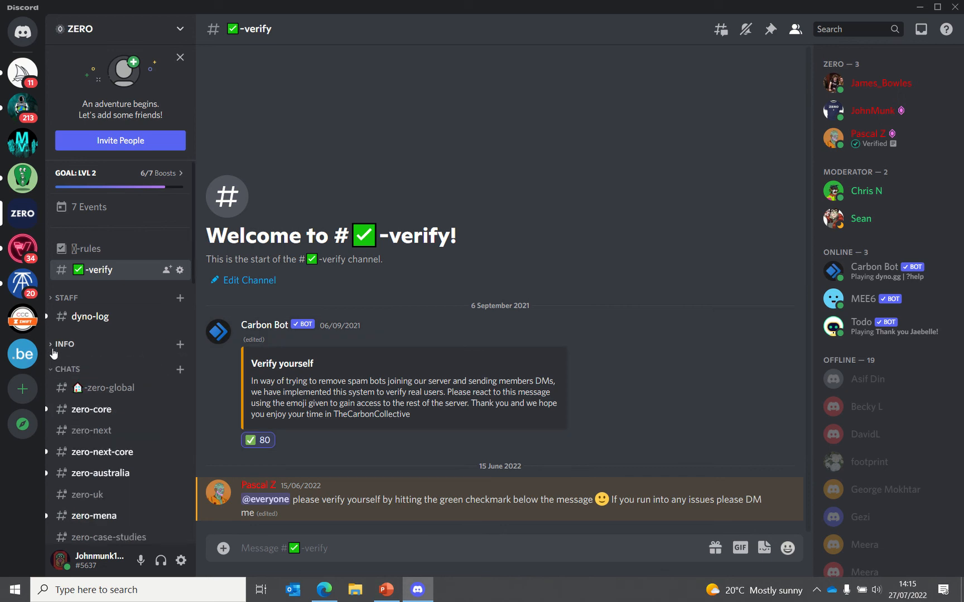
scroll(down, 3)
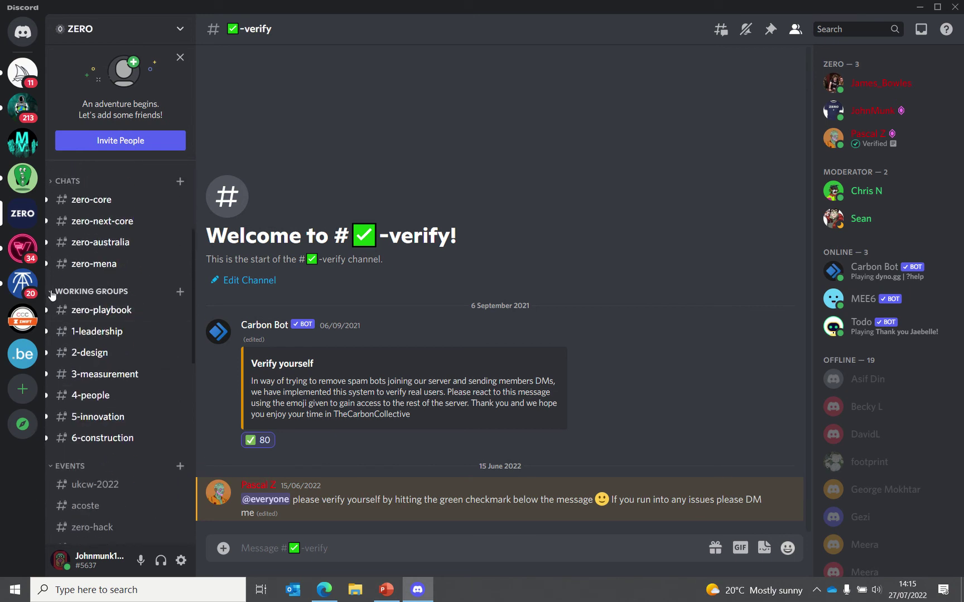
scroll(up, 3)
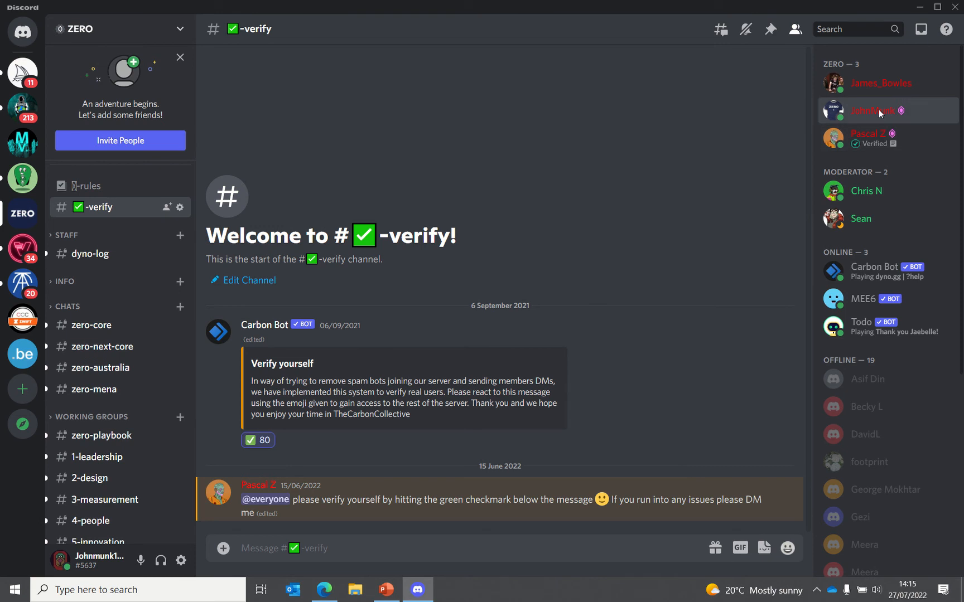
Review a ZERO member's profile card with Moderator and Working Group roles, then dismiss it.
click(871, 110)
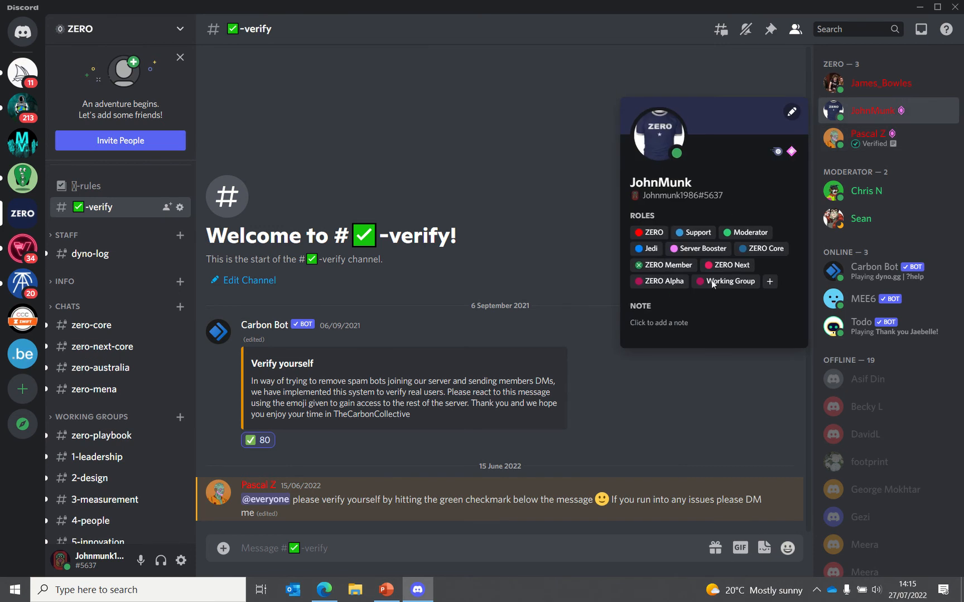
mouse_move(764, 308)
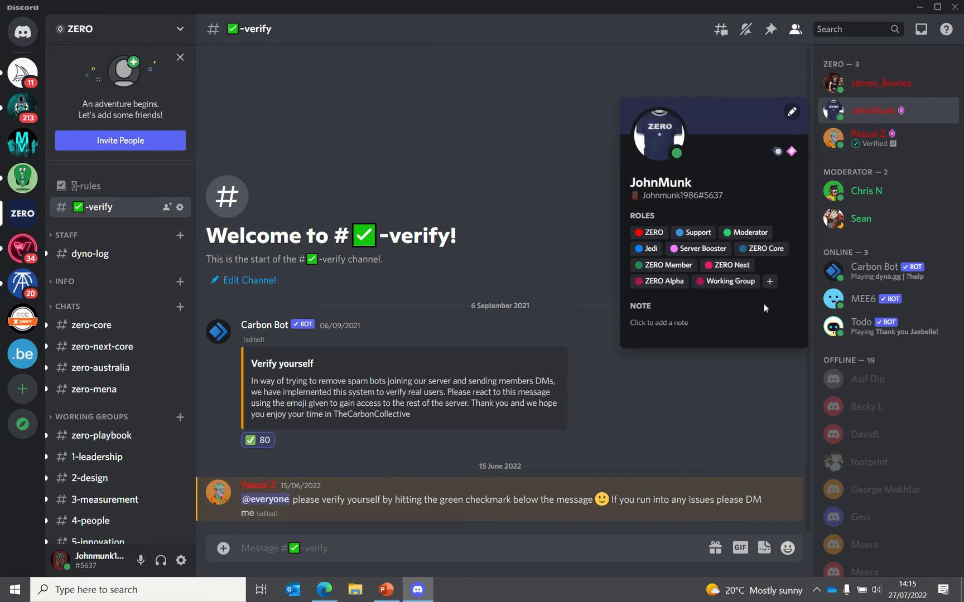
mouse_move(704, 298)
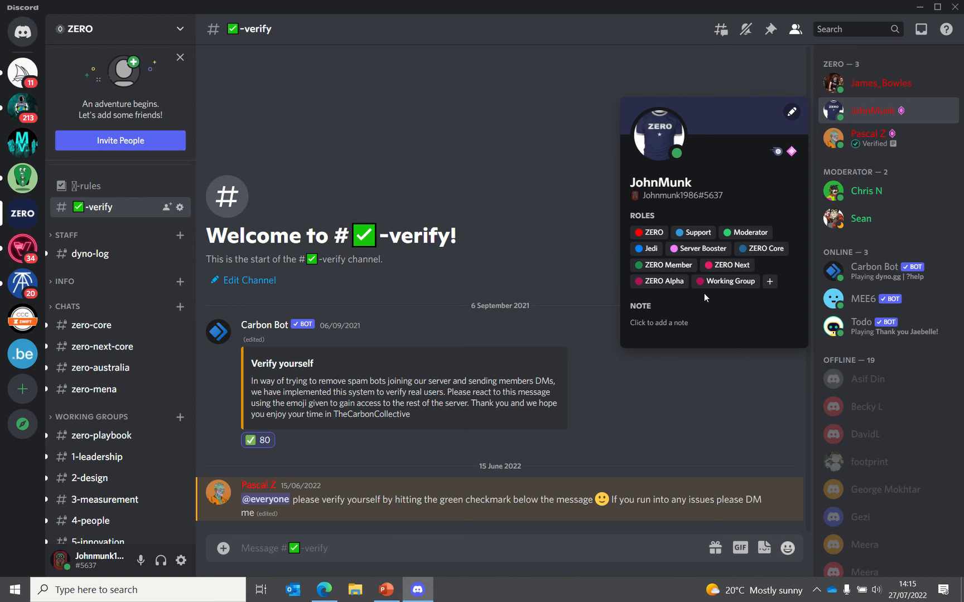
click(726, 413)
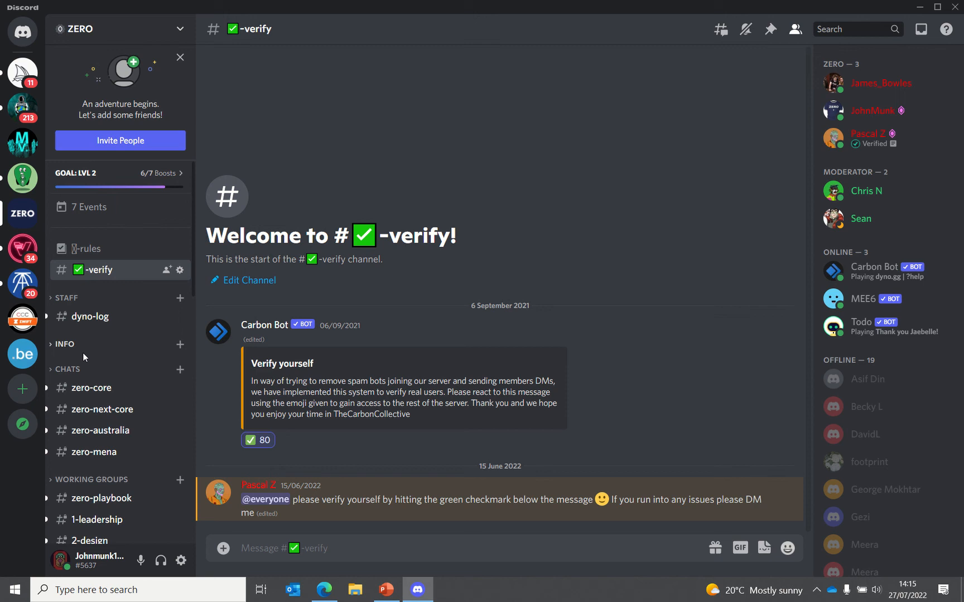
Expand INFO, view #zero-roadmap then #official-links with shared articles, and collapse INFO again.
click(64, 344)
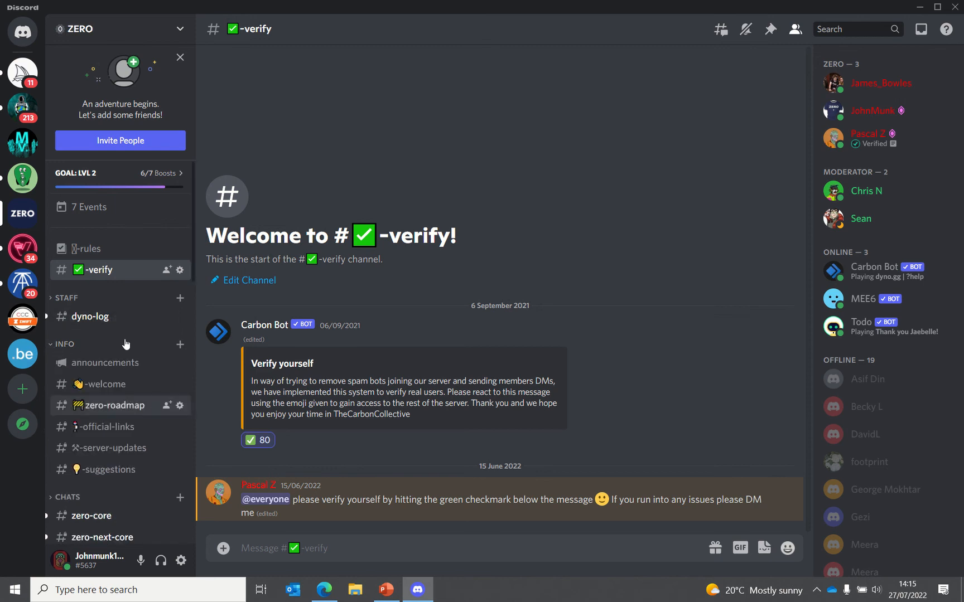
mouse_move(127, 419)
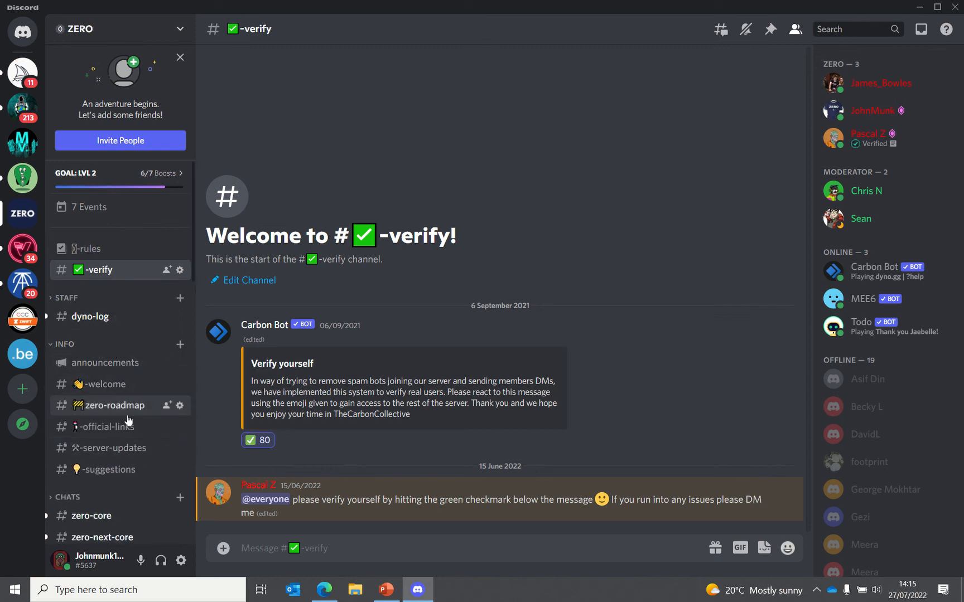
click(112, 405)
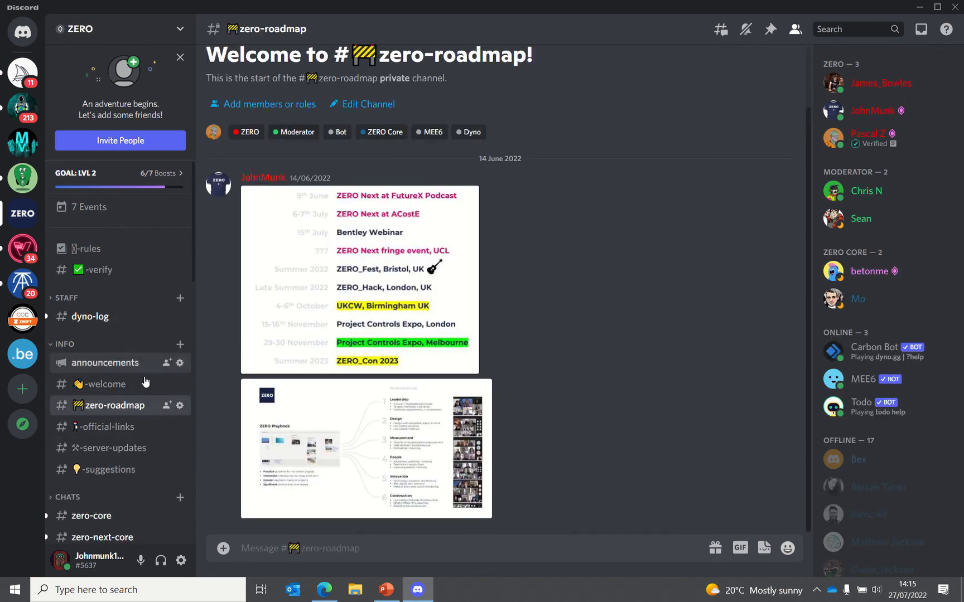
click(107, 426)
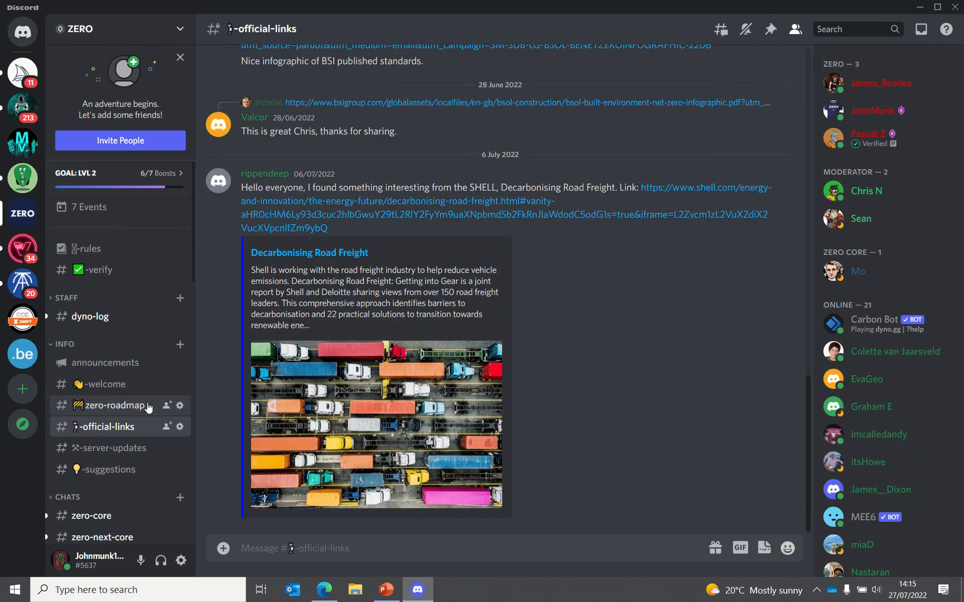
mouse_move(53, 353)
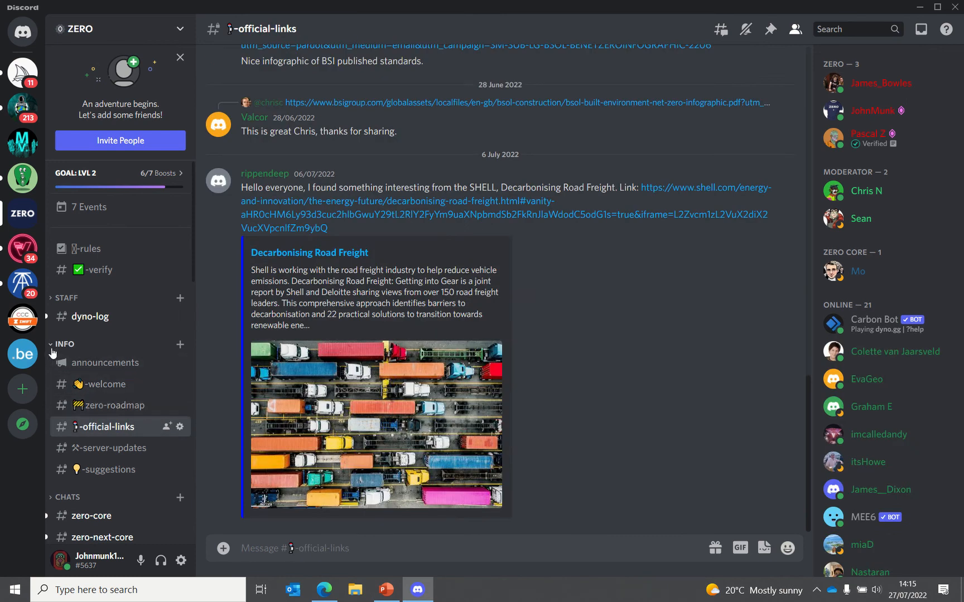
click(64, 345)
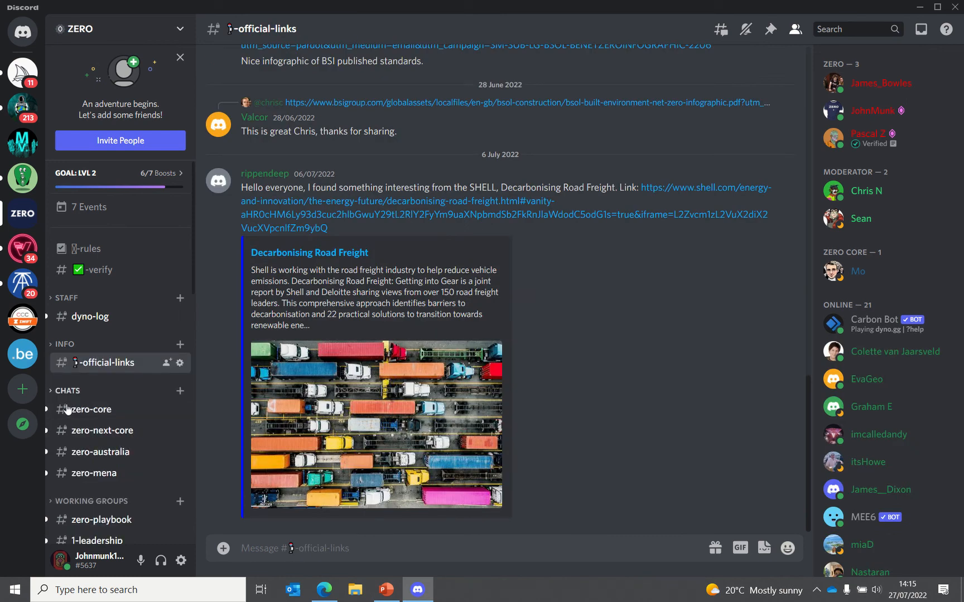
Expand the CHATS group and show the #zero-global members chat.
click(67, 391)
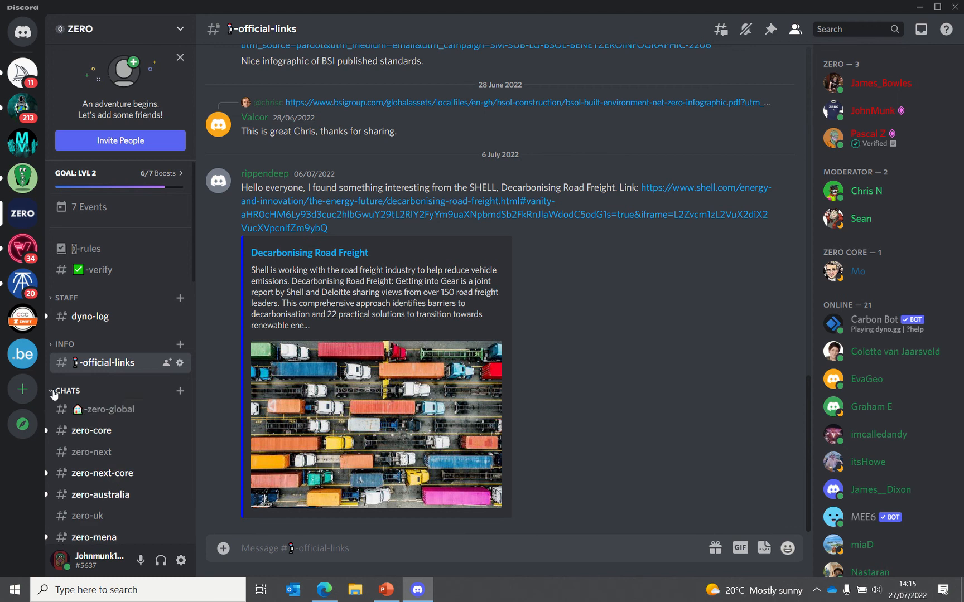
mouse_move(122, 410)
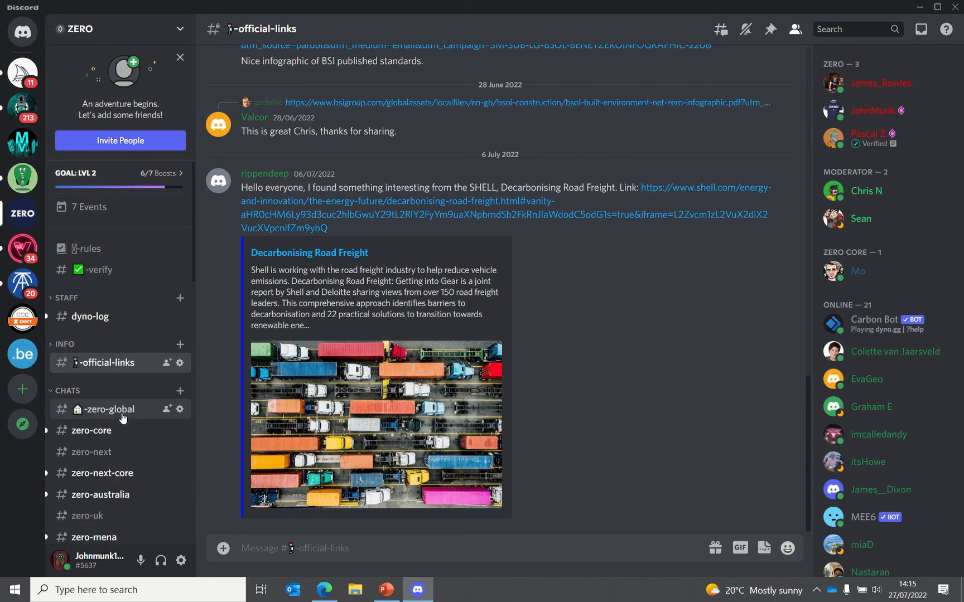
click(108, 408)
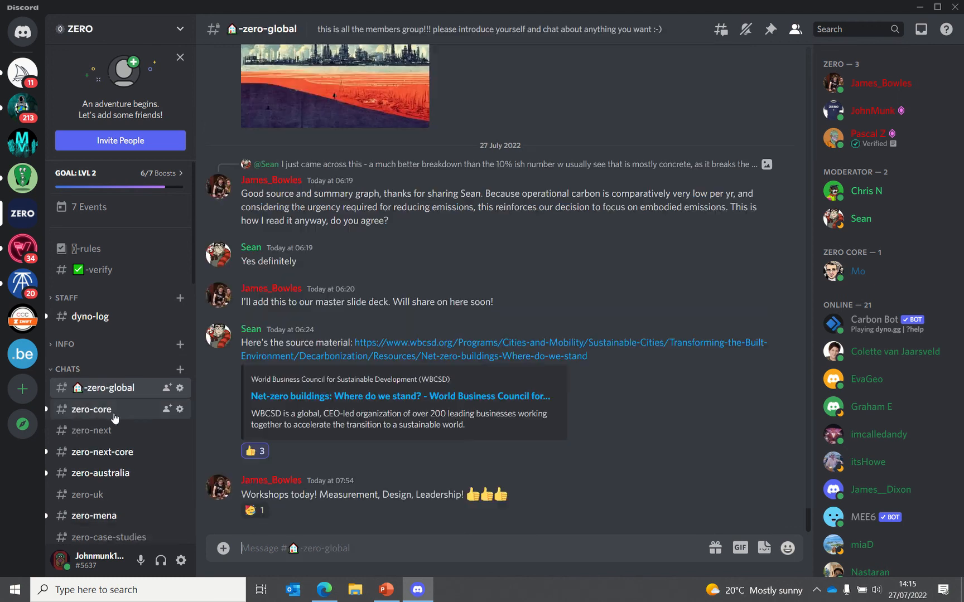
mouse_move(88, 420)
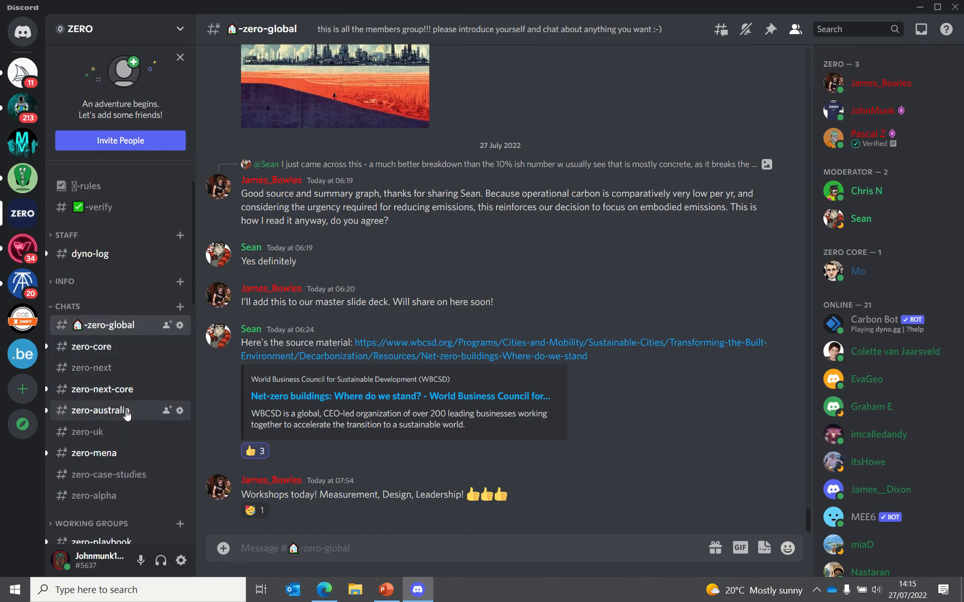
mouse_move(91, 369)
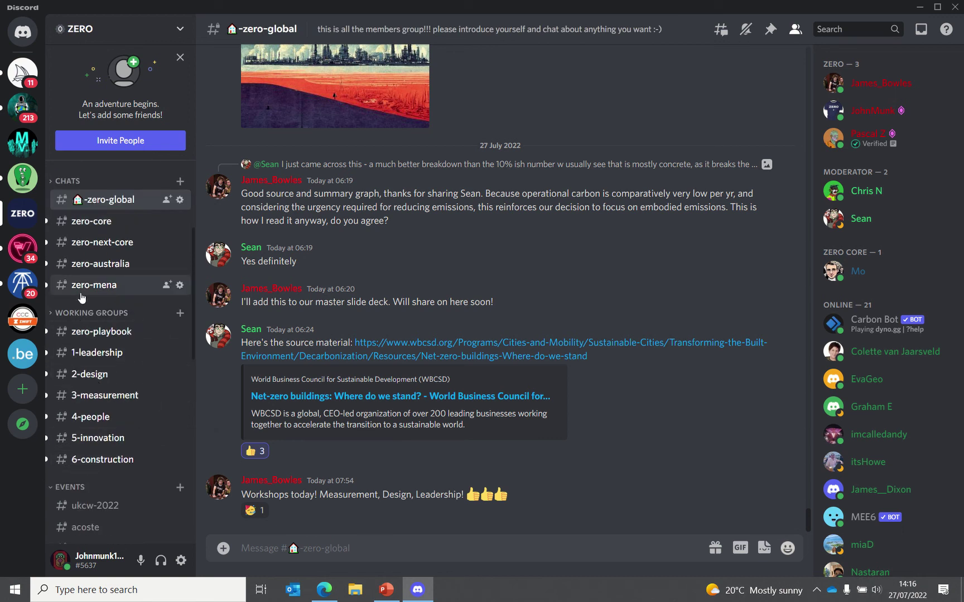
mouse_move(159, 371)
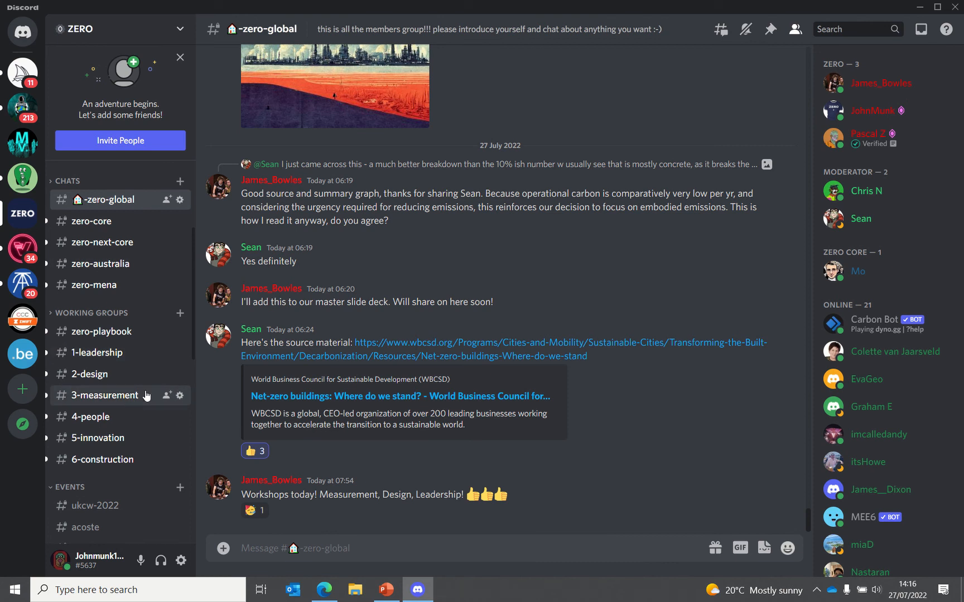
mouse_move(110, 331)
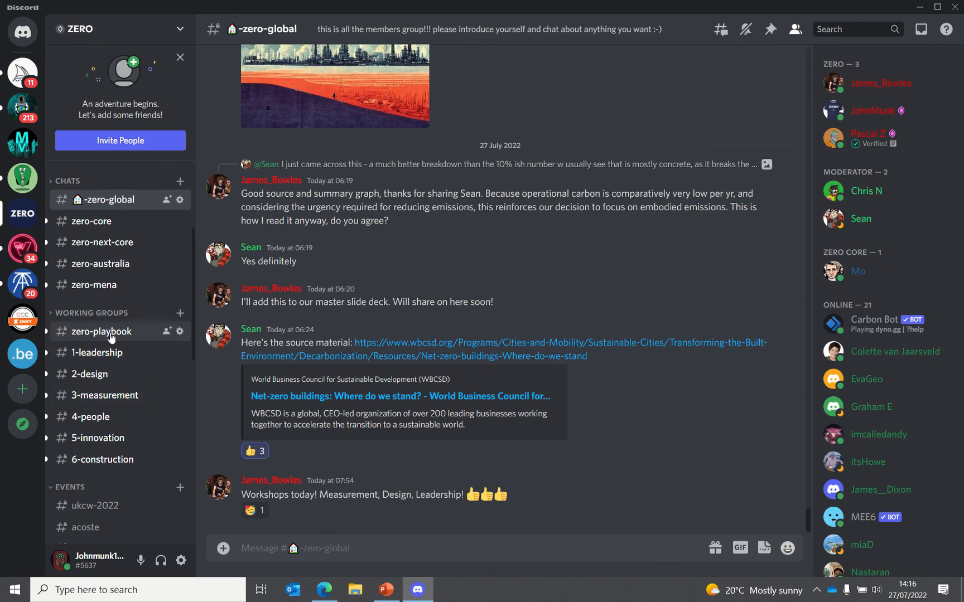
scroll(up, 3)
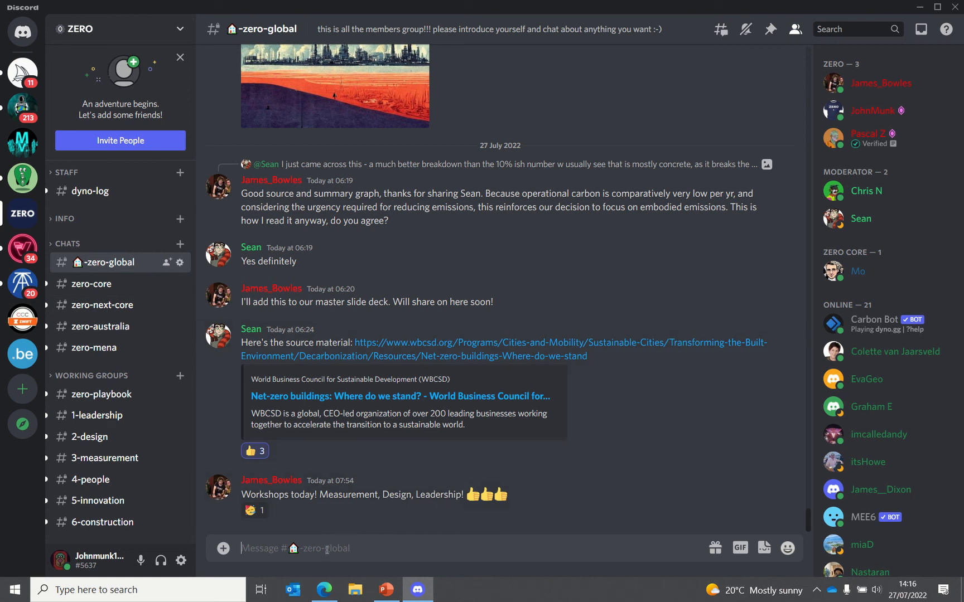
mouse_move(470, 544)
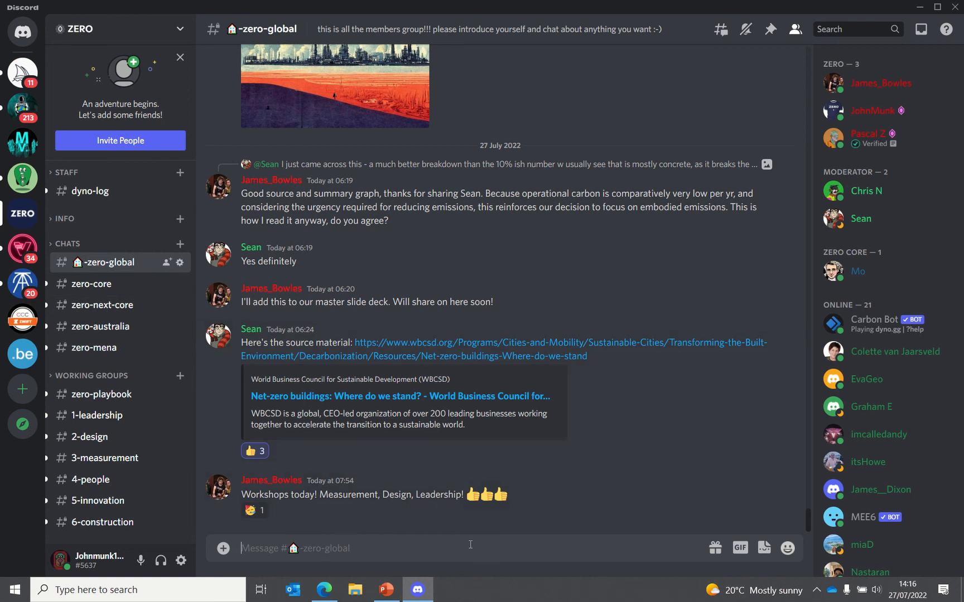
text(@jame)
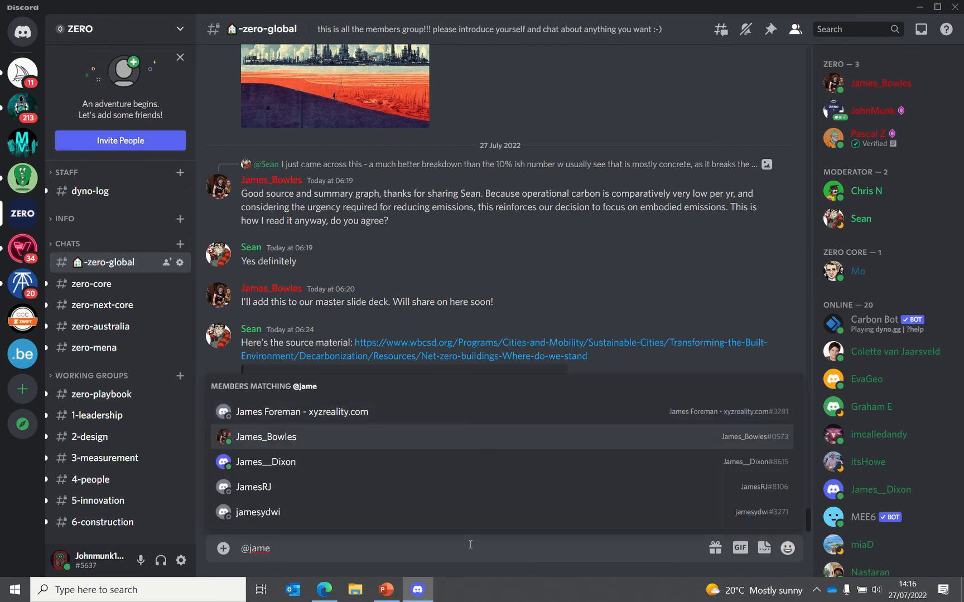
click(265, 437)
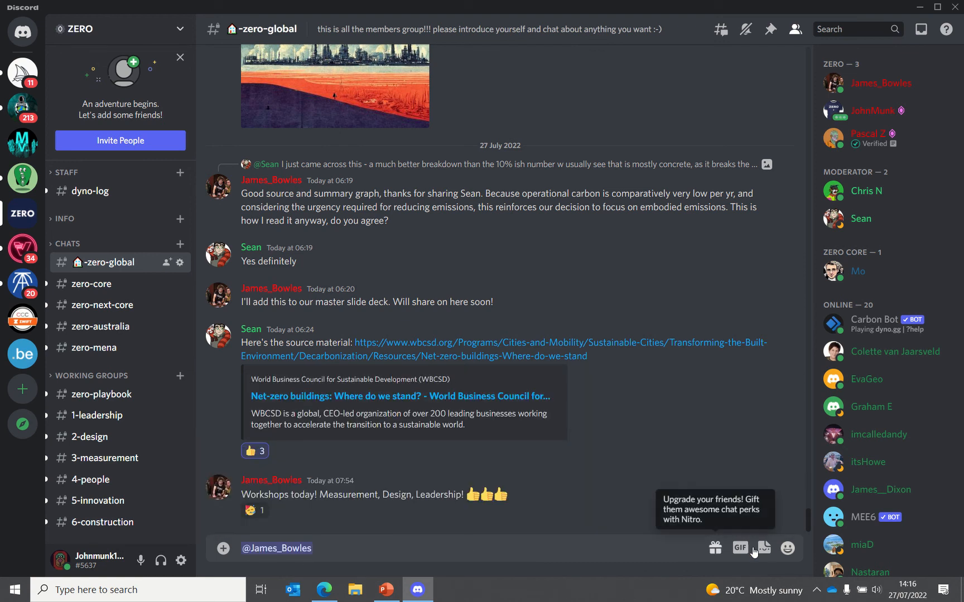
click(787, 548)
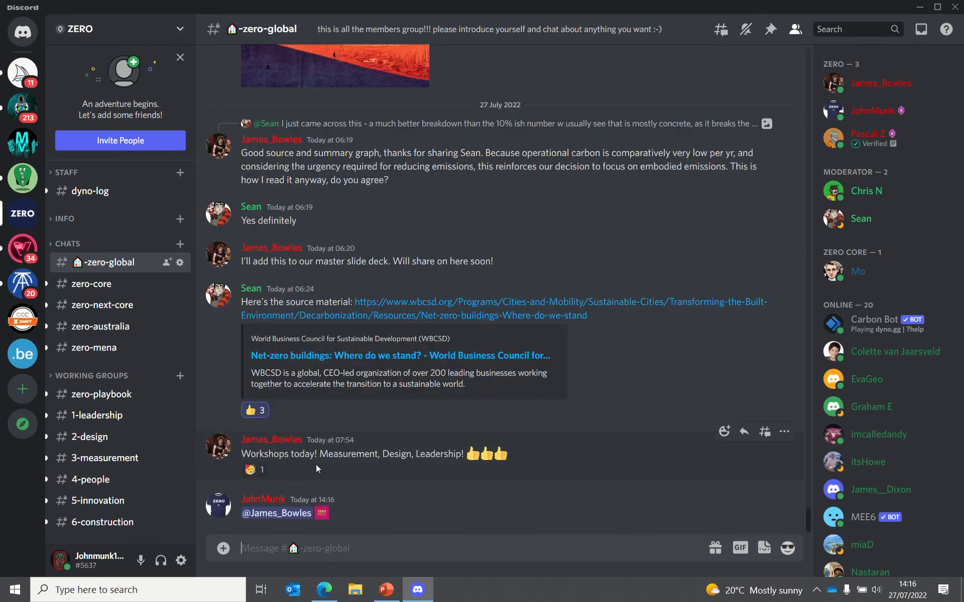
mouse_move(415, 491)
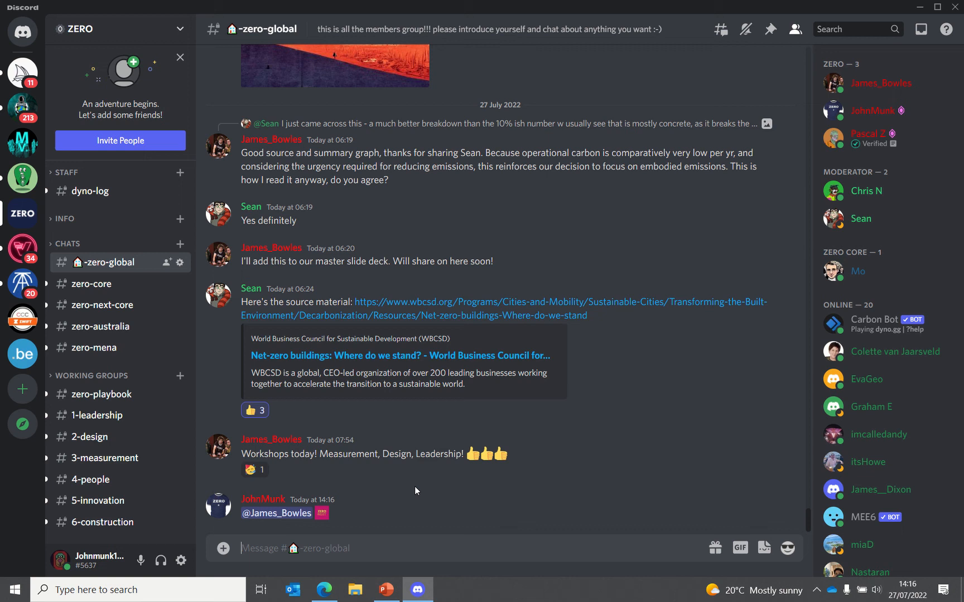
scroll(down, 3)
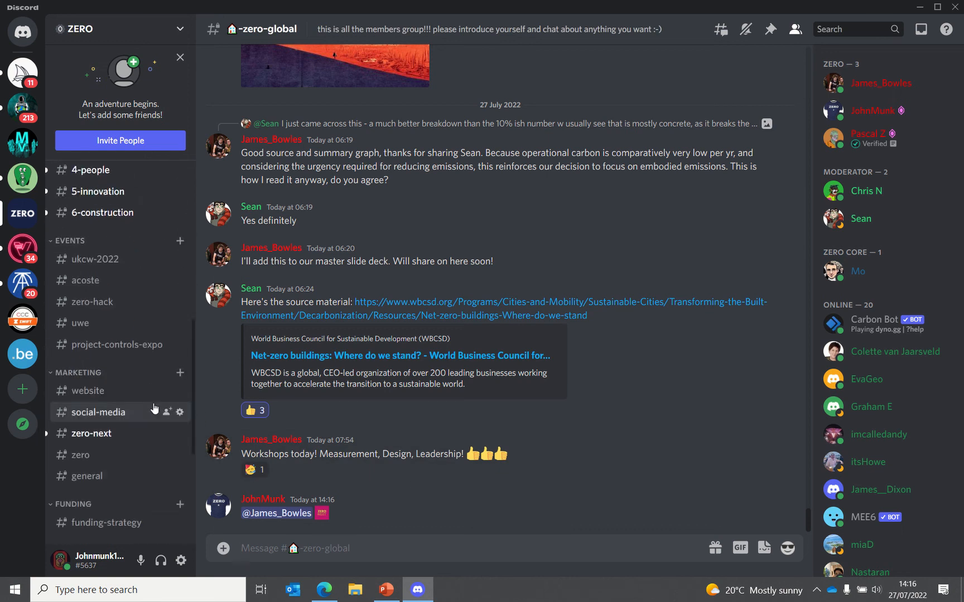
scroll(down, 3)
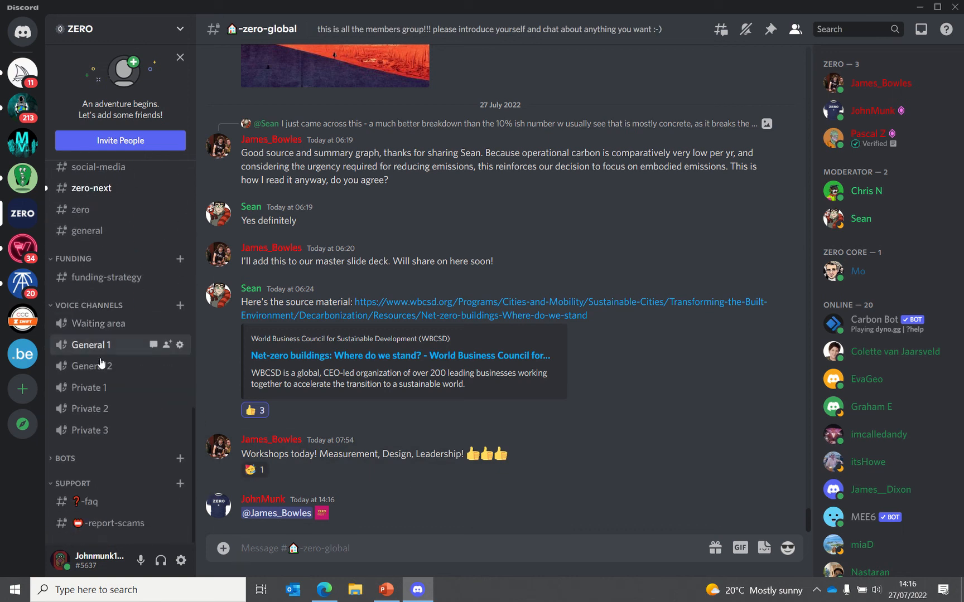
mouse_move(88, 387)
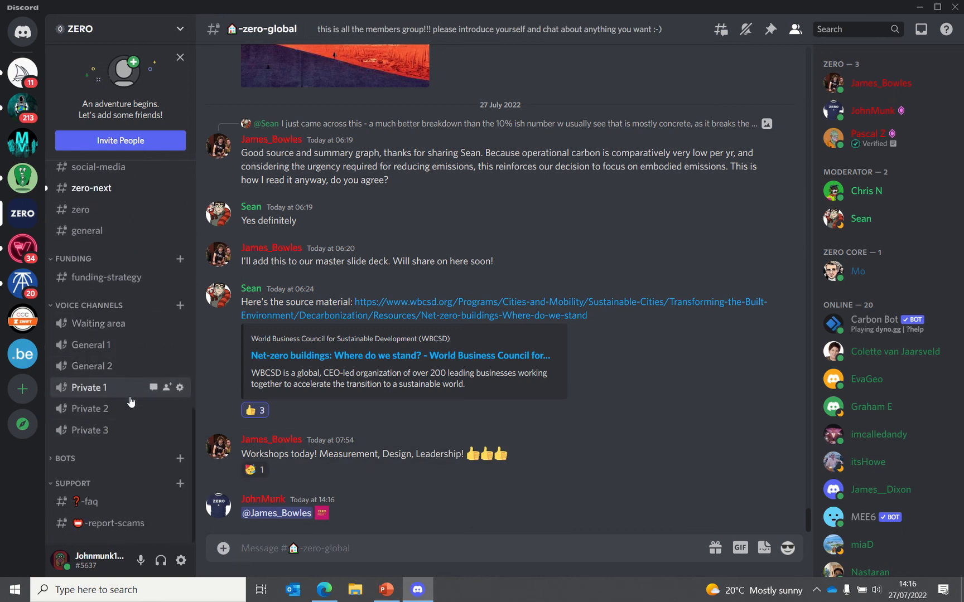
scroll(up, 3)
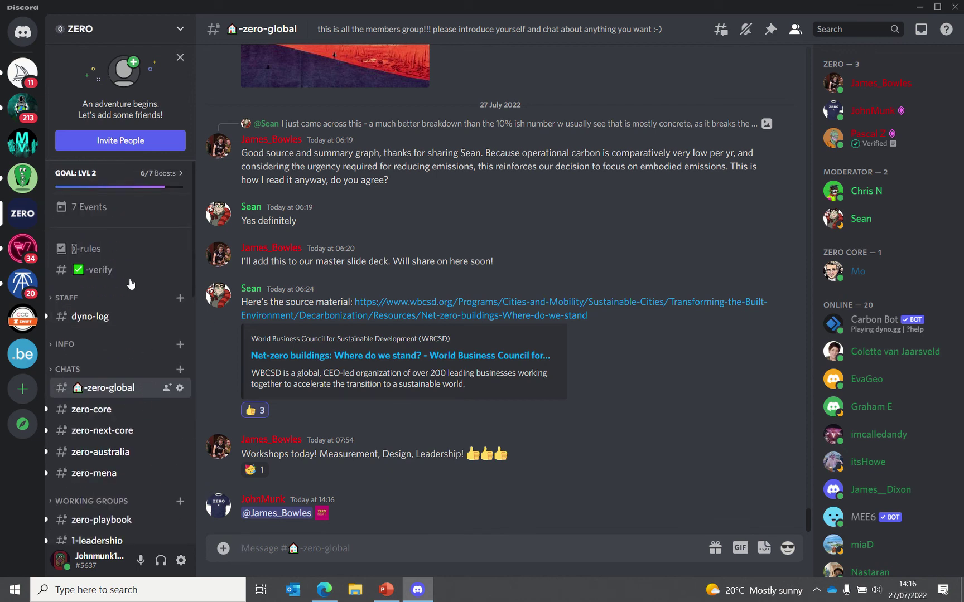
Browse the ZERO server's seven upcoming events, then close the calendar back to zero-global.
click(89, 207)
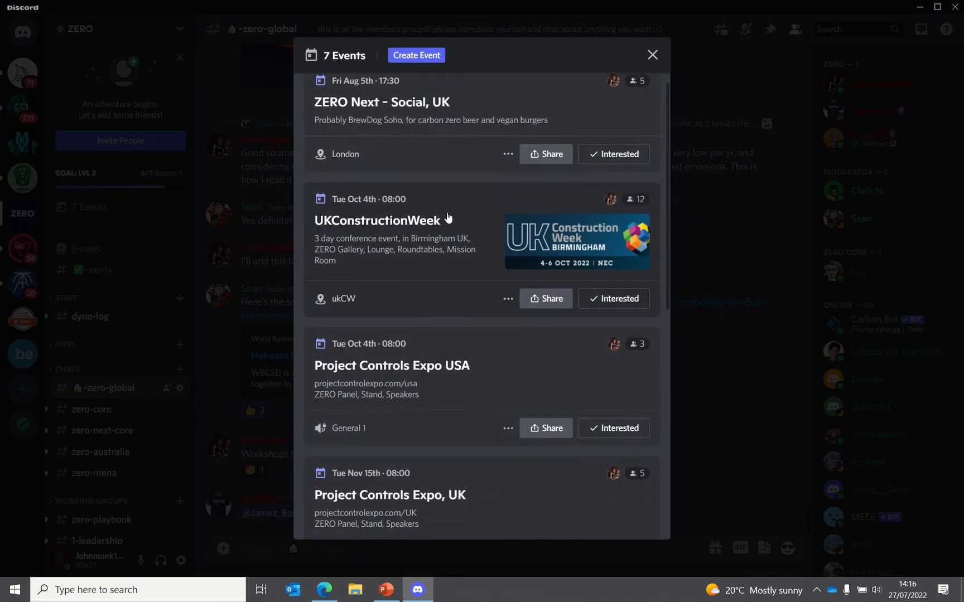
scroll(down, 3)
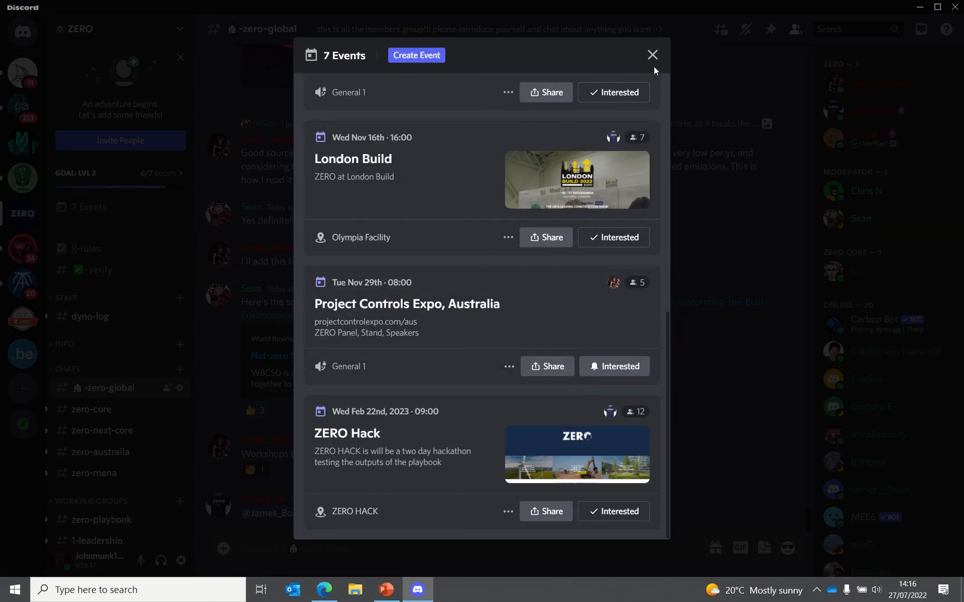
mouse_move(546, 511)
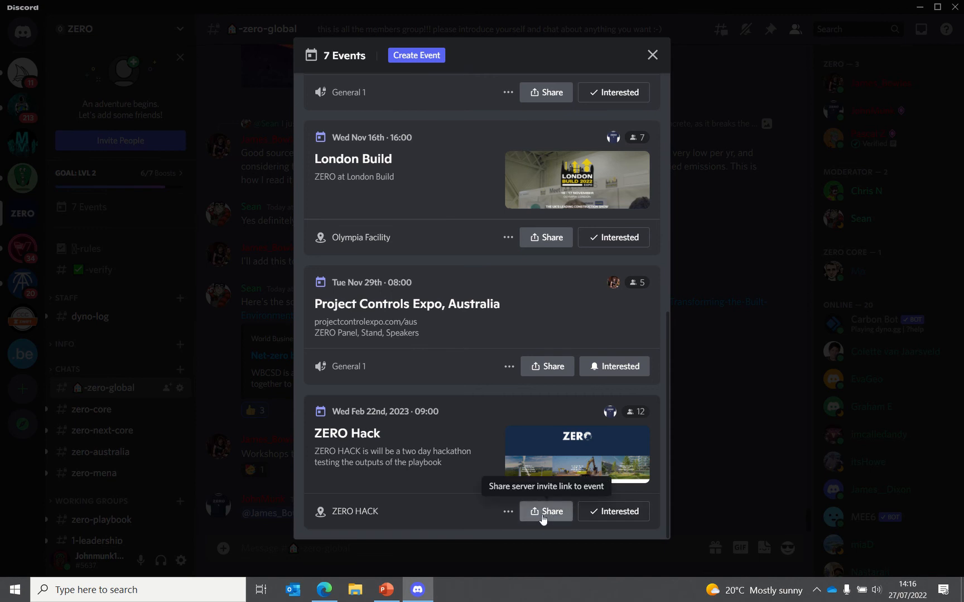
scroll(up, 3)
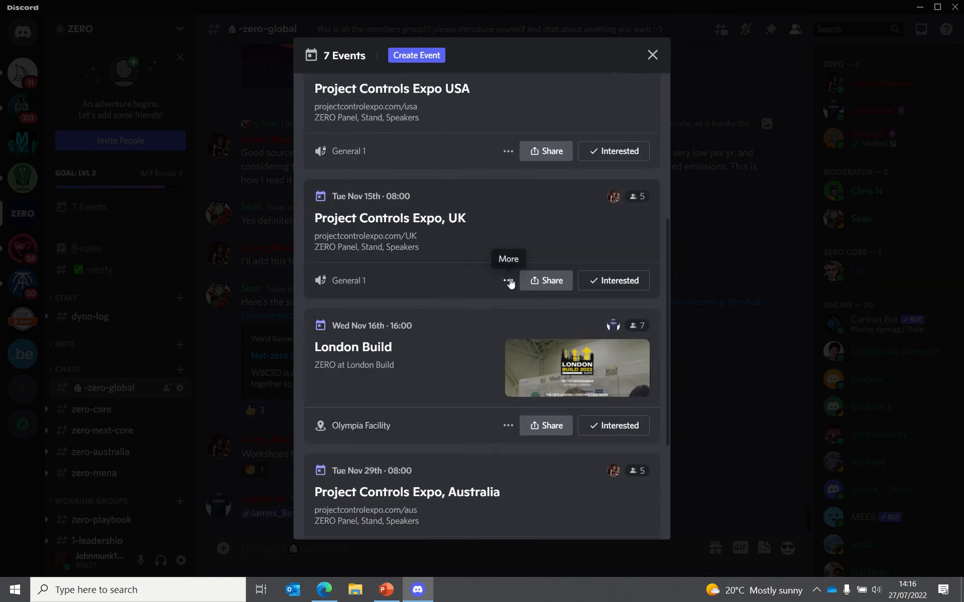
scroll(up, 3)
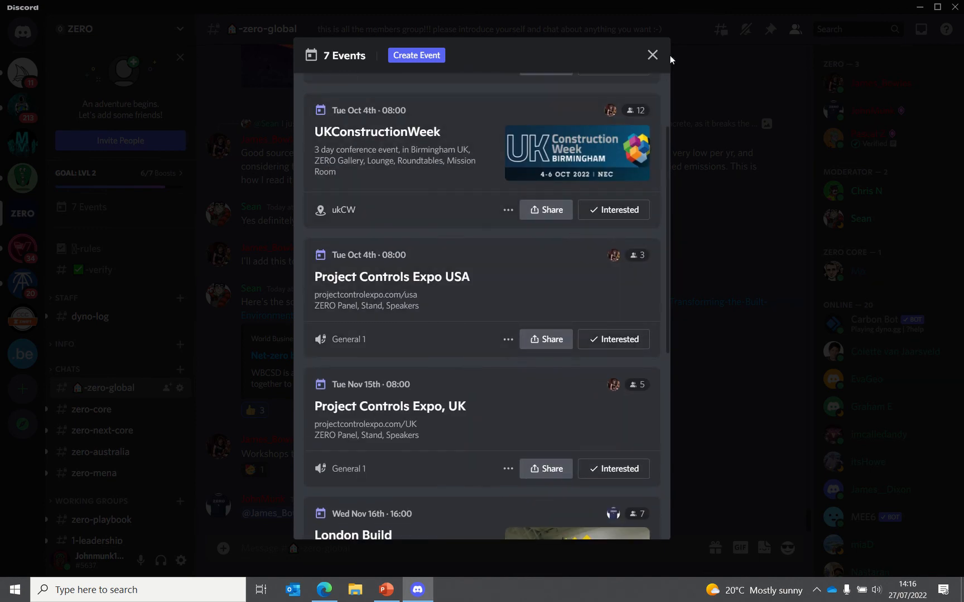
click(651, 54)
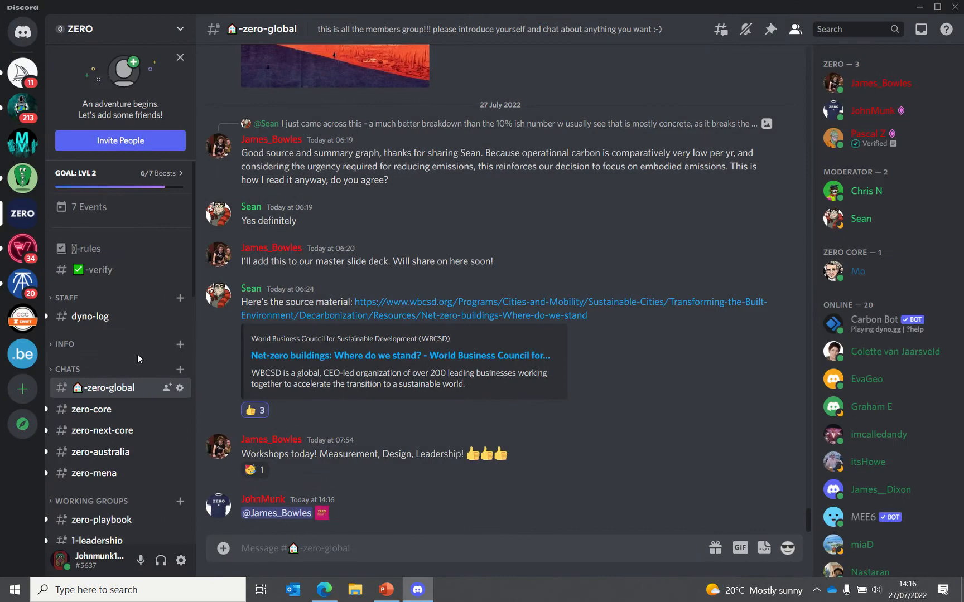
Show the 0-rules channel's five rules and browse the marketing, voice and support channel groups.
click(88, 249)
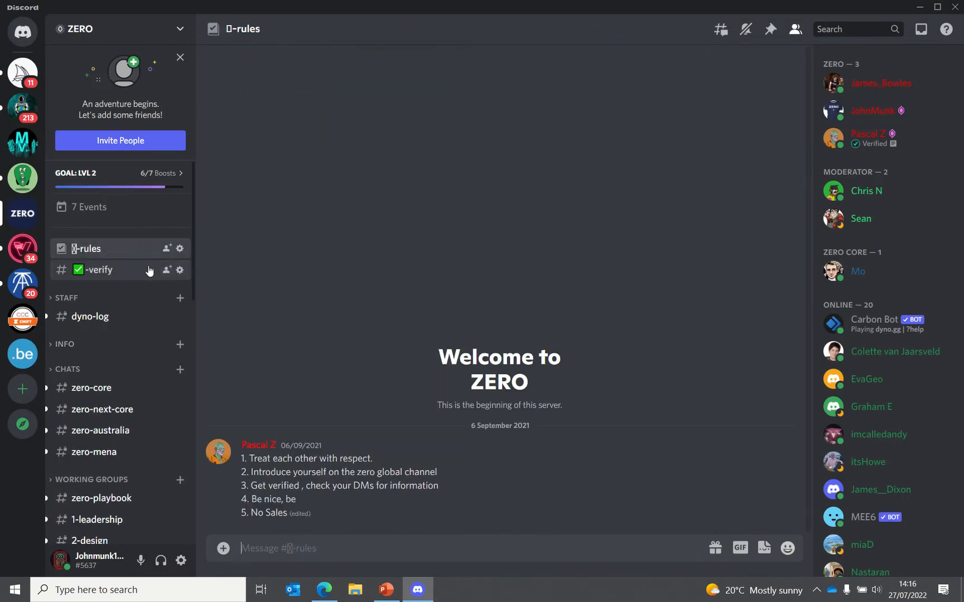
mouse_move(439, 518)
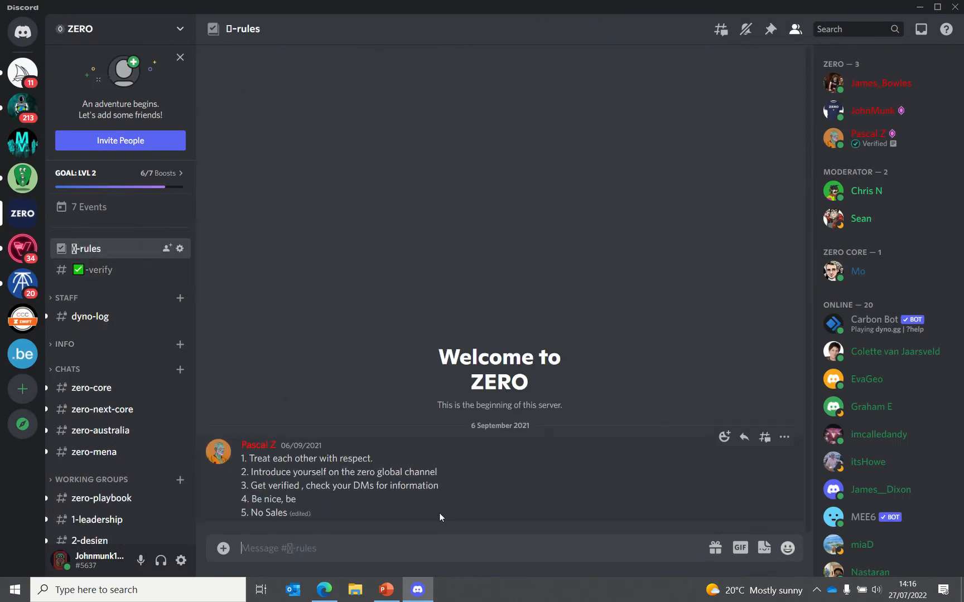
scroll(down, 3)
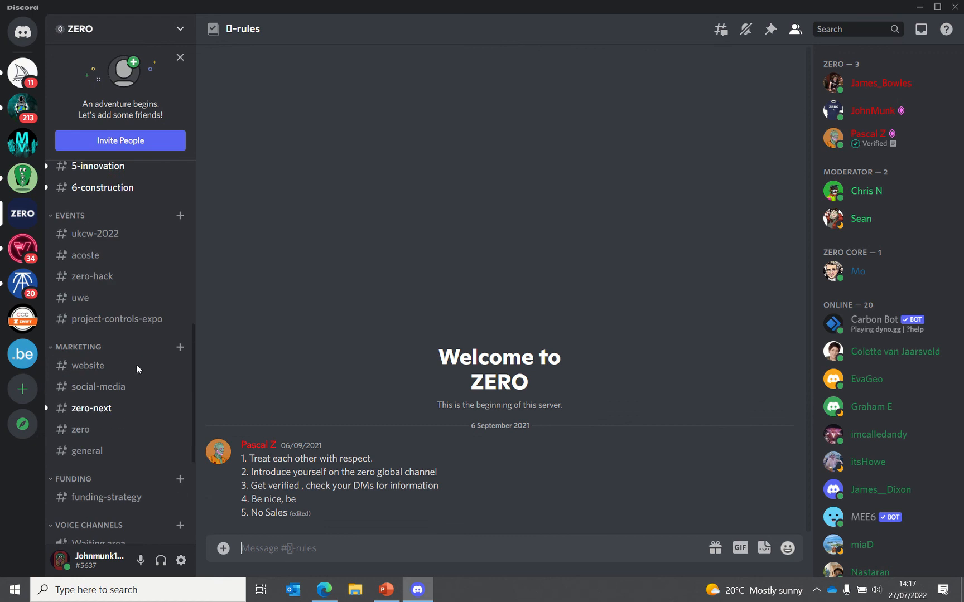
scroll(down, 3)
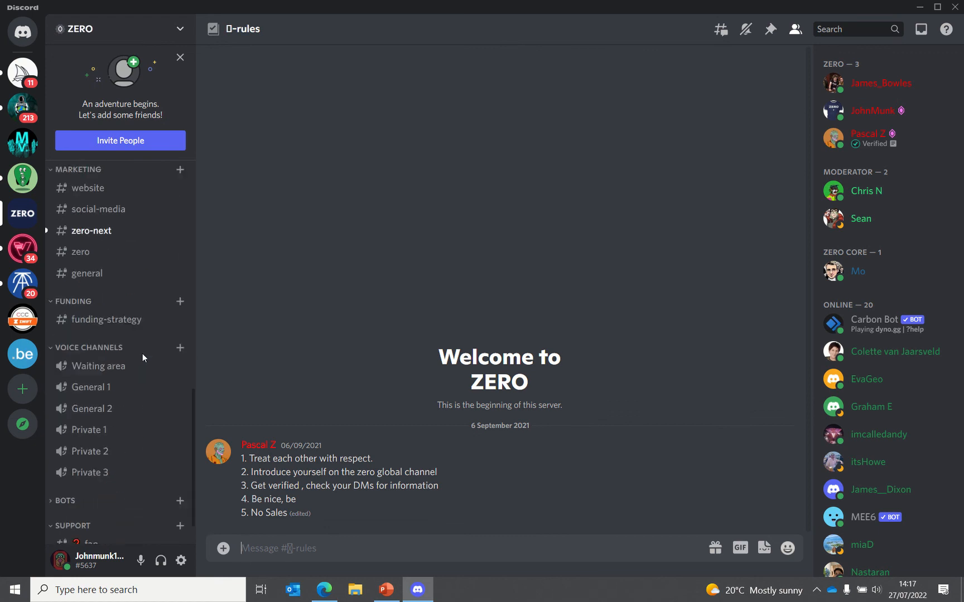
scroll(down, 3)
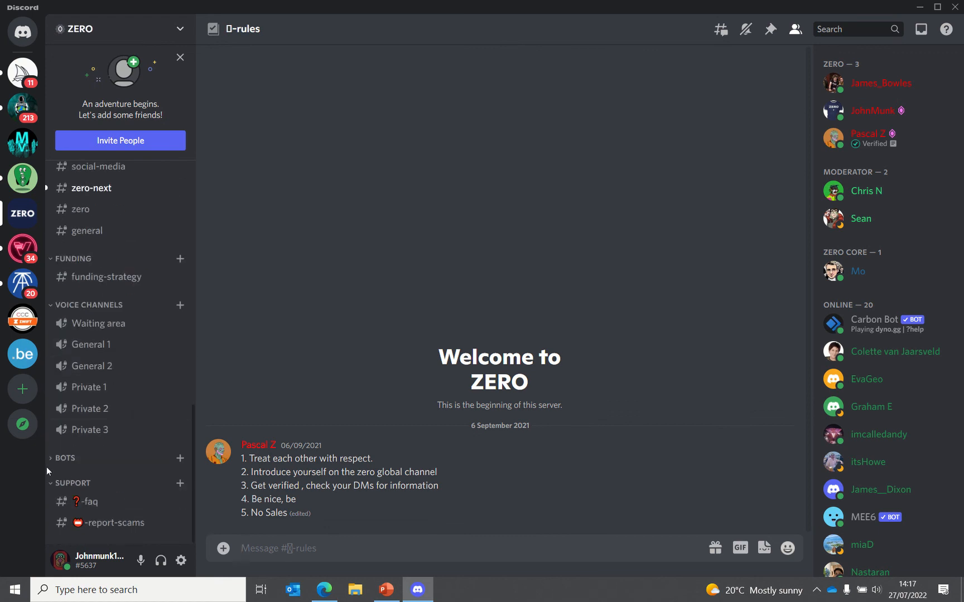
mouse_move(97, 445)
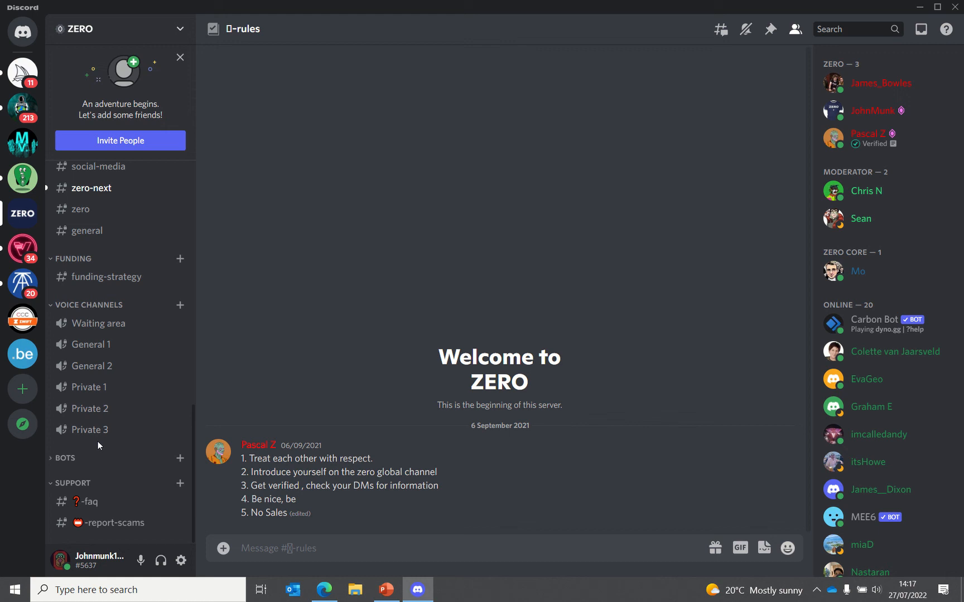
scroll(up, 3)
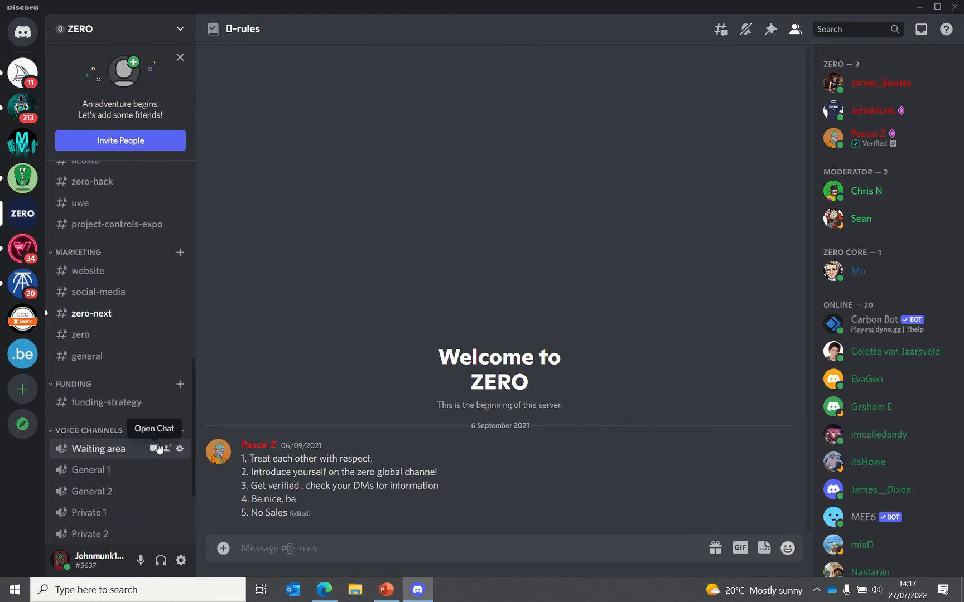
scroll(up, 3)
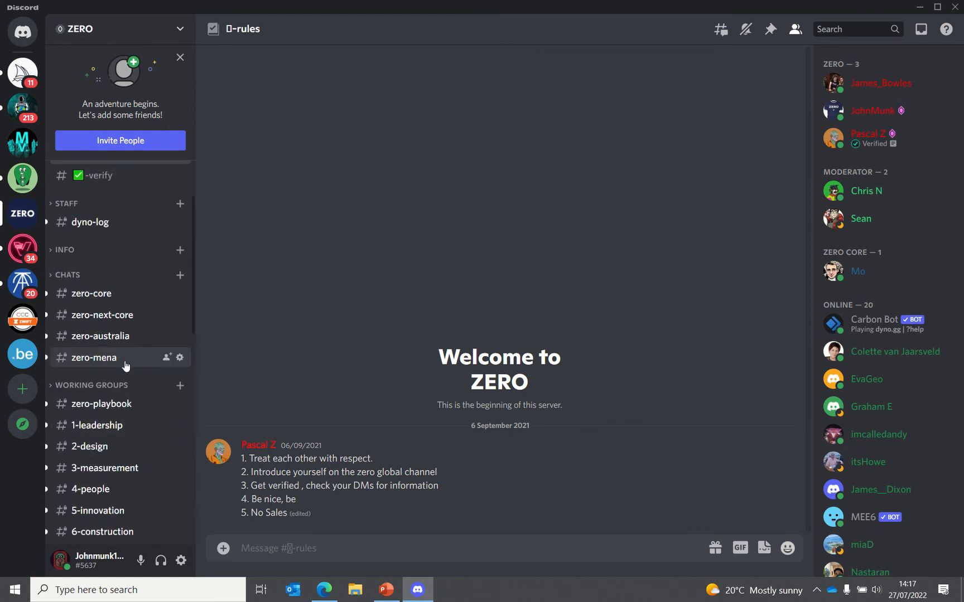
Expand CHATS and show the #zero-core channel's Typeform, MailChimp and Wix discussion.
click(68, 274)
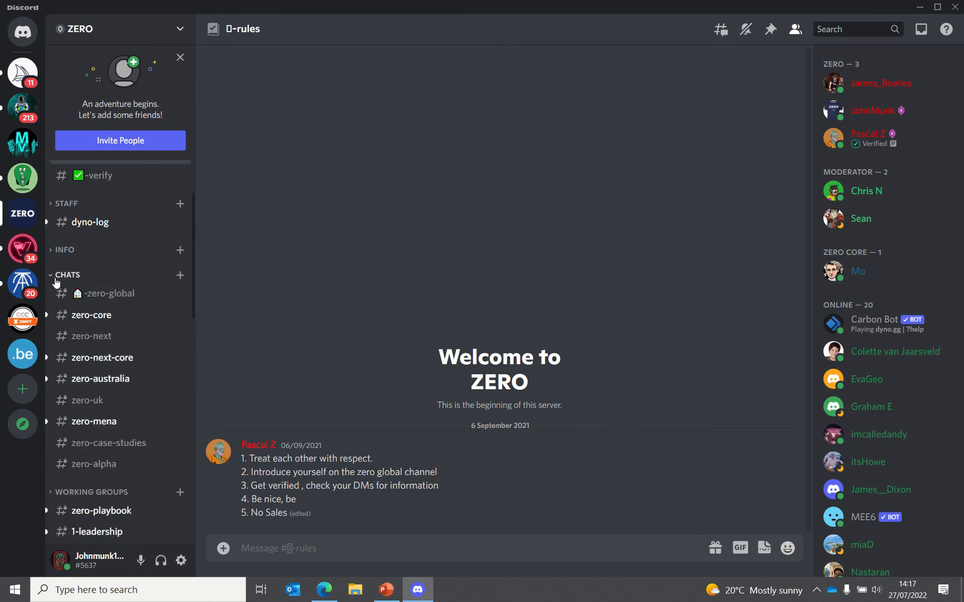
click(92, 315)
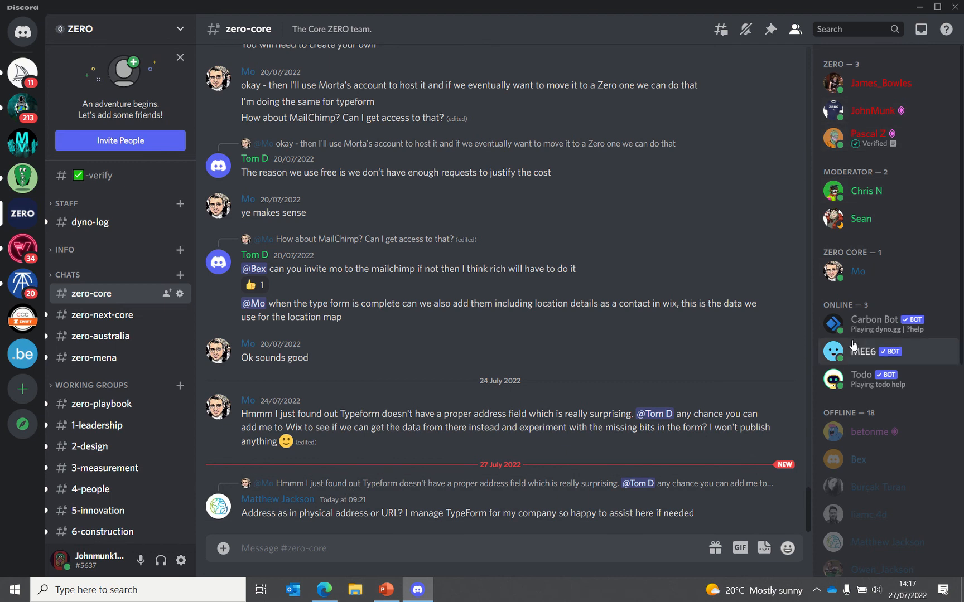
mouse_move(293, 185)
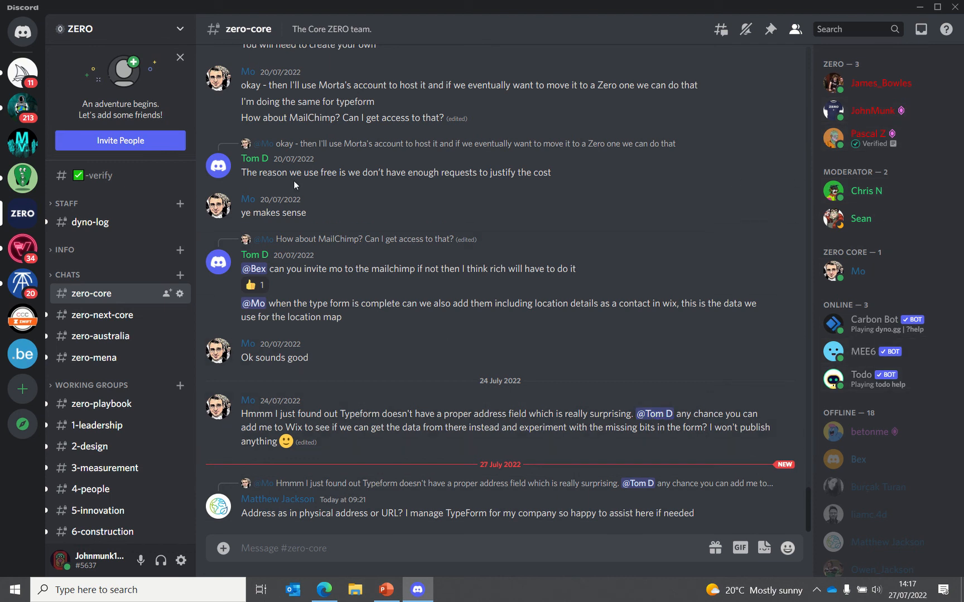
mouse_move(381, 322)
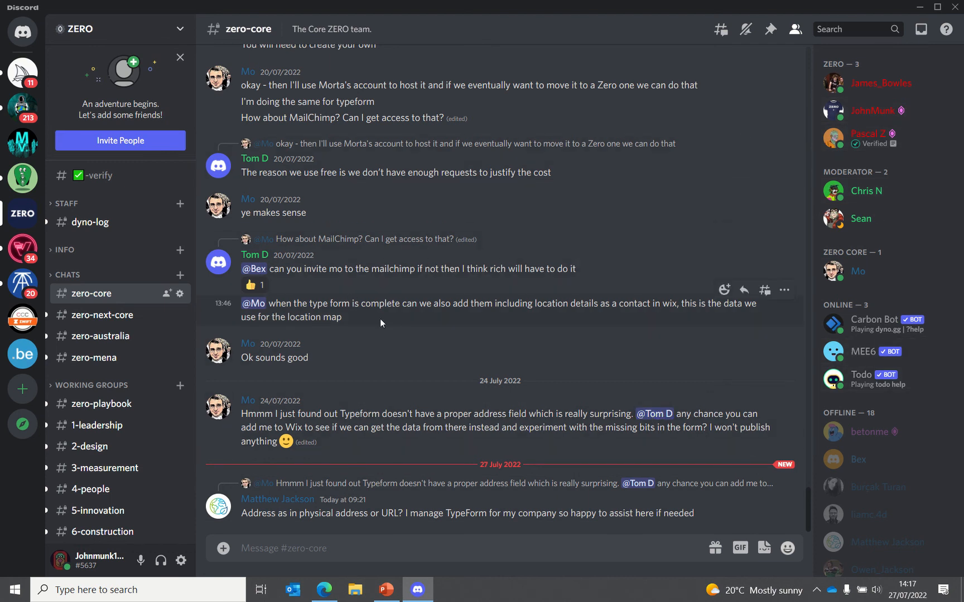
mouse_move(410, 380)
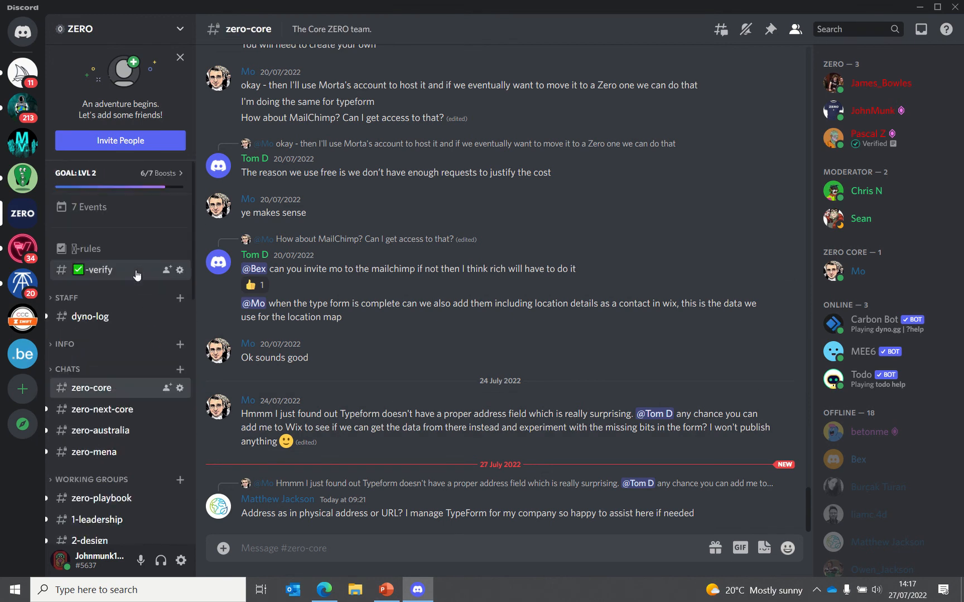
mouse_move(150, 266)
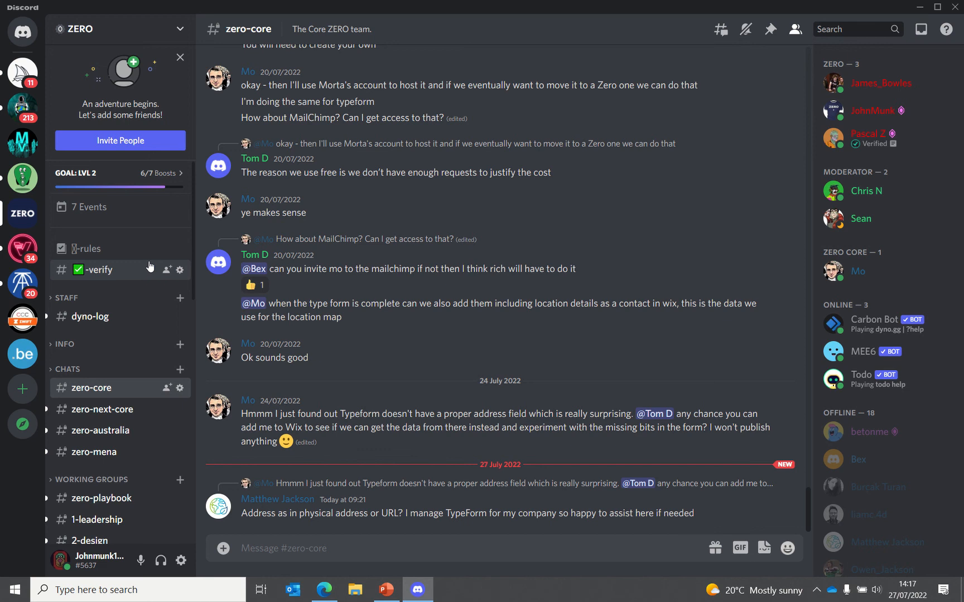
mouse_move(889, 222)
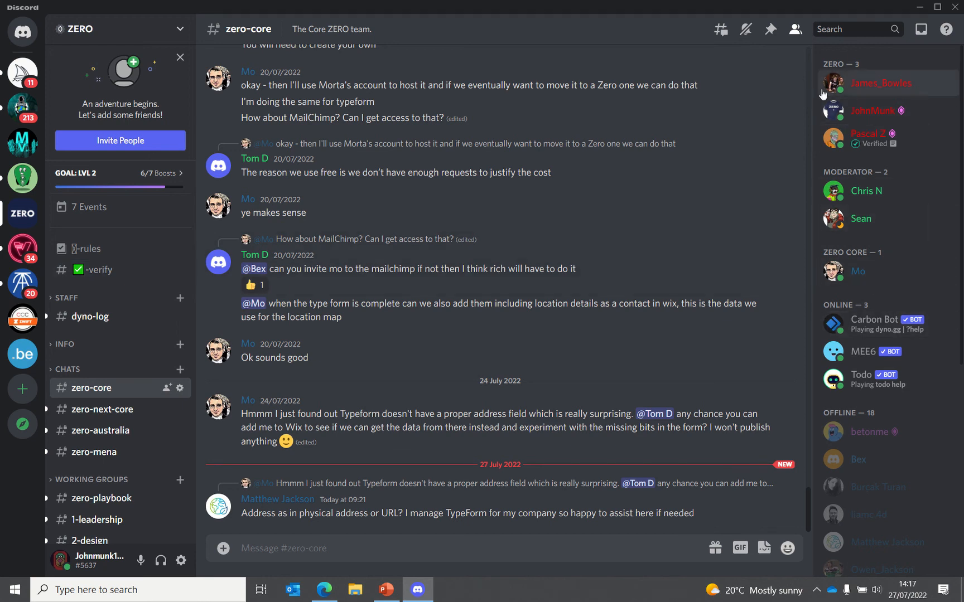
mouse_move(846, 240)
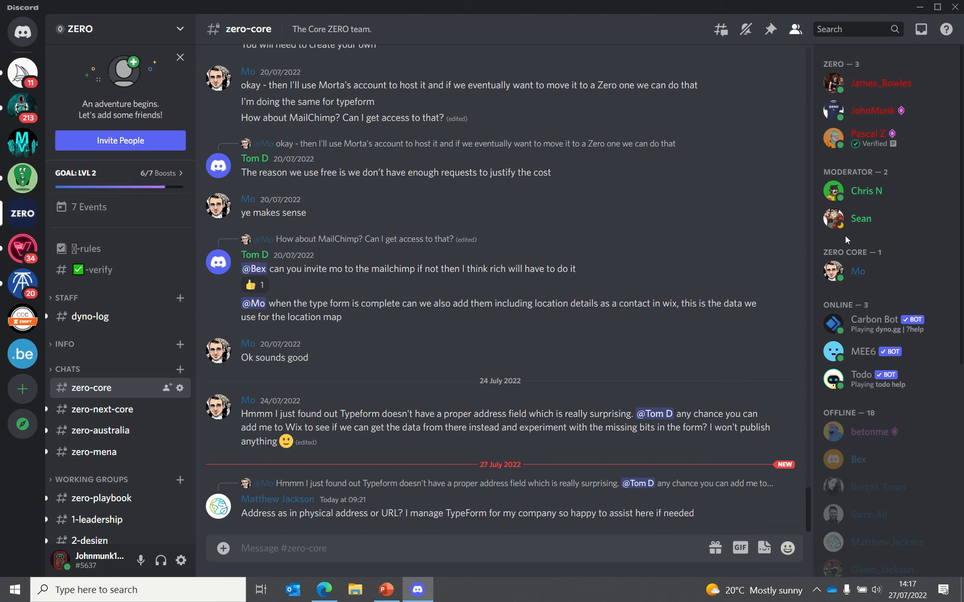